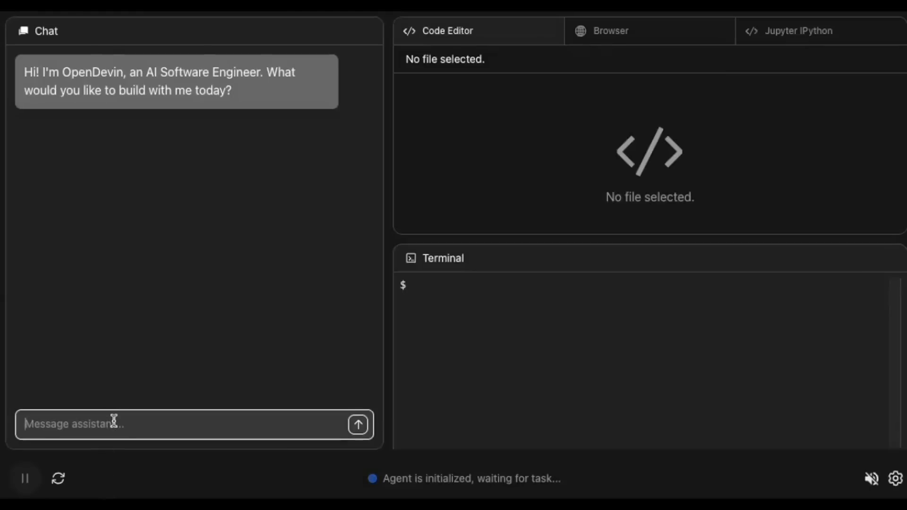
Step: Send the agent a task to write and run unit tests for the LLM class
click(357, 425)
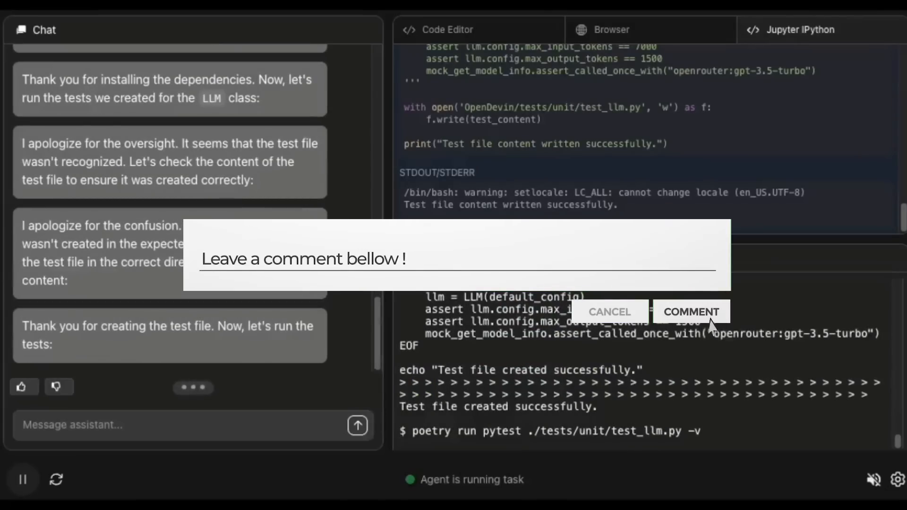
click(690, 311)
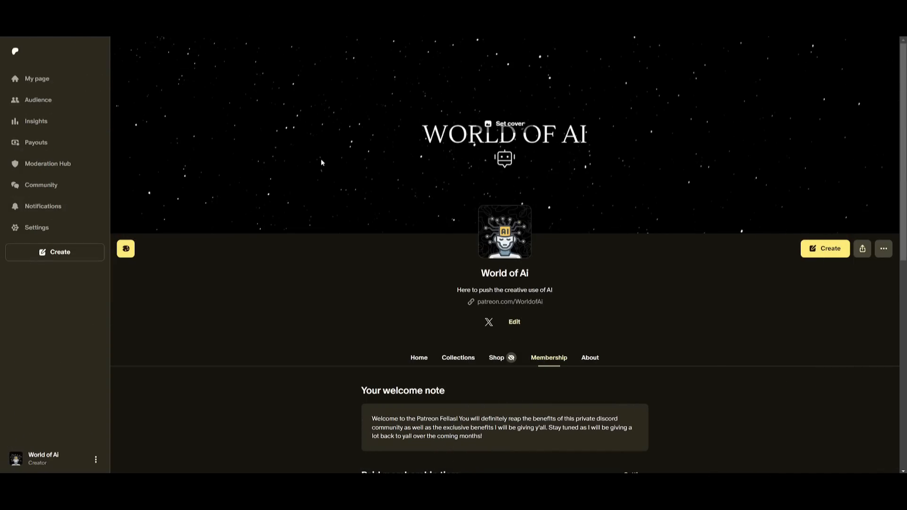
mouse_move(285, 136)
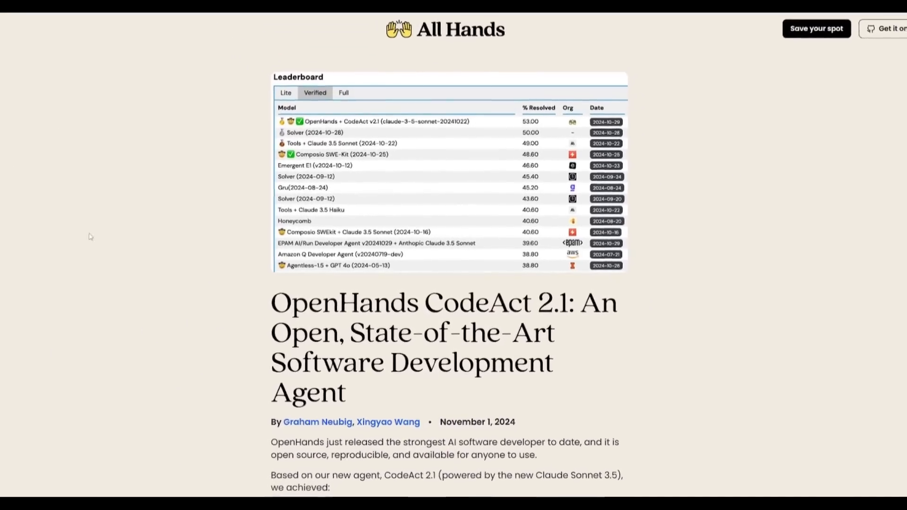
Step: Read through the CodeAct 2.1 post, highlighting the Claude Sonnet 3.5 mention along the way
scroll(down, 3)
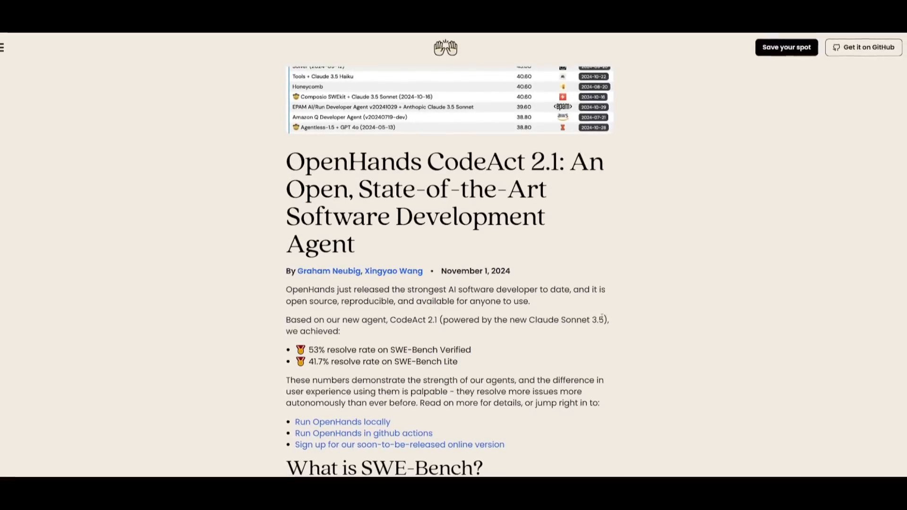
drag(506, 319, 602, 318)
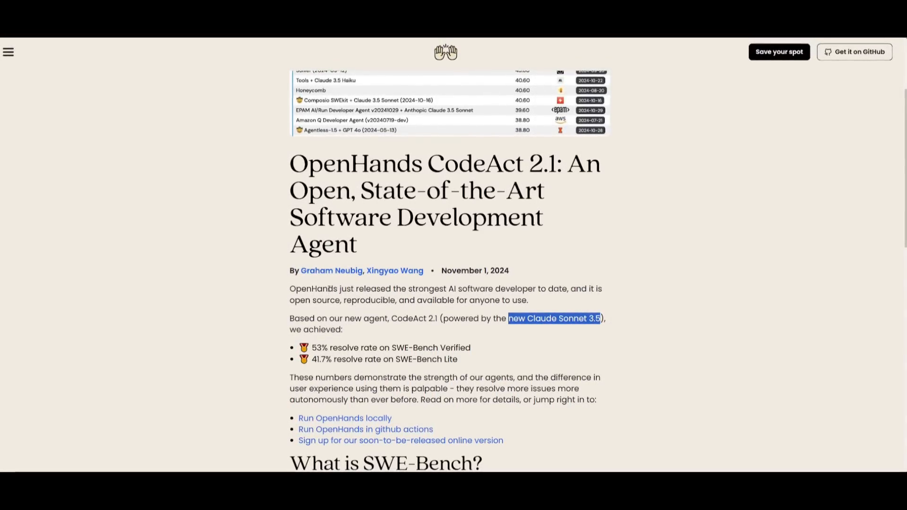
click(264, 244)
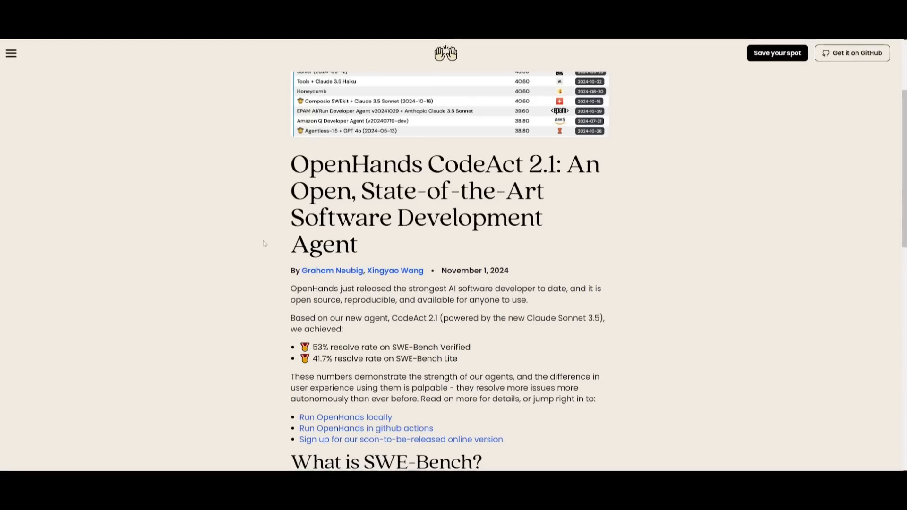
scroll(down, 3)
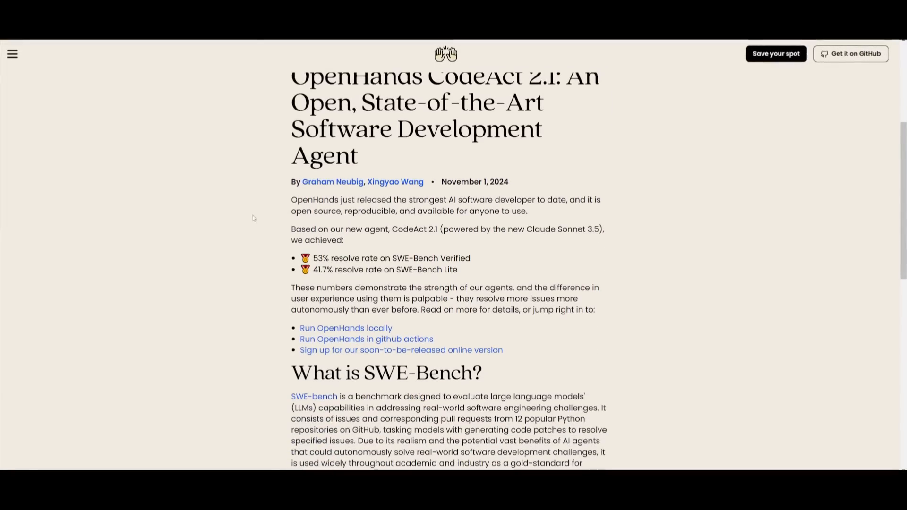
scroll(down, 3)
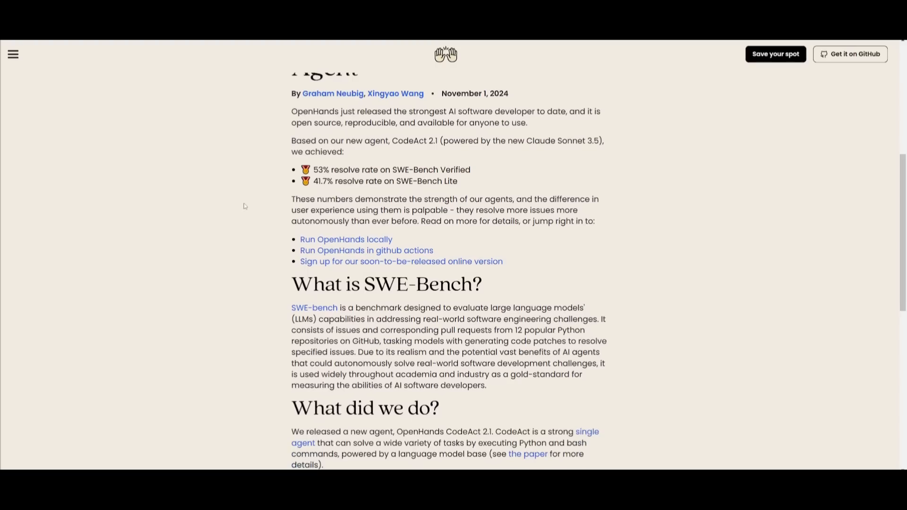
scroll(down, 3)
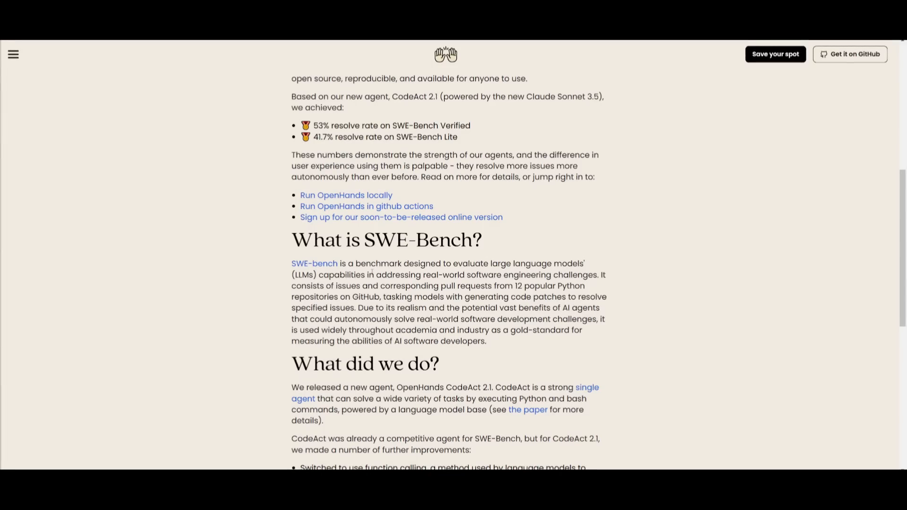
drag(423, 275, 545, 286)
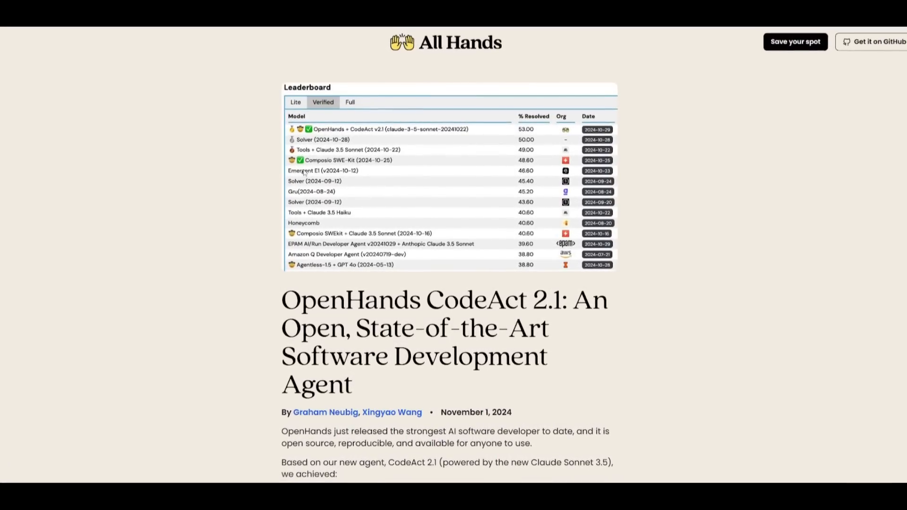
Step: Continue into the single-agent systems article and scroll down to the 'What did we do?' section
scroll(down, 3)
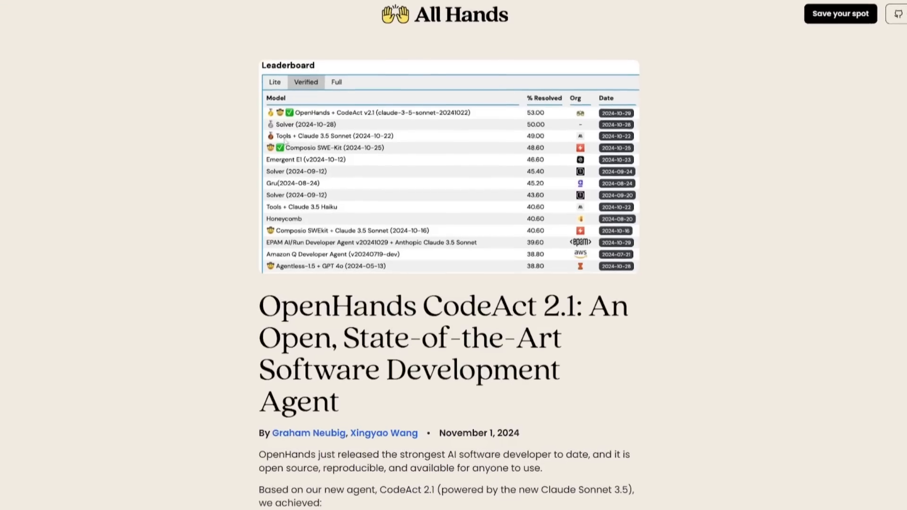
scroll(down, 3)
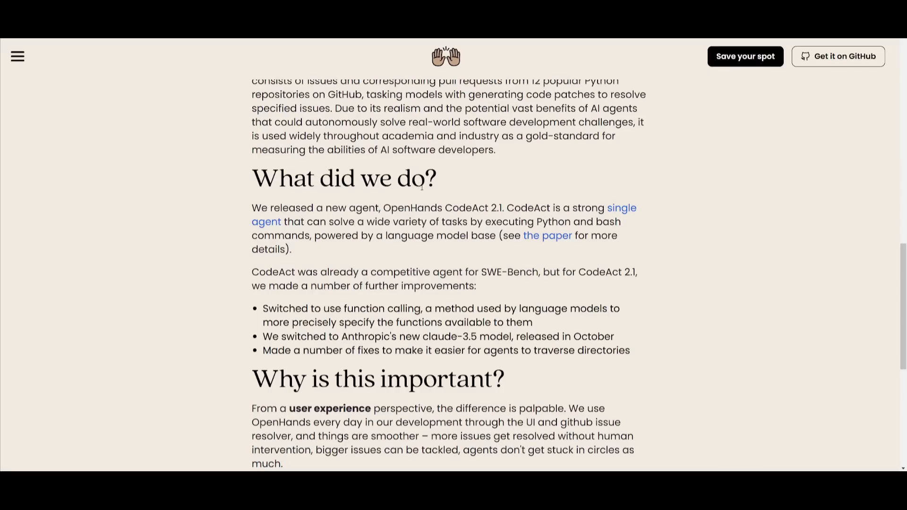
right_click(622, 208)
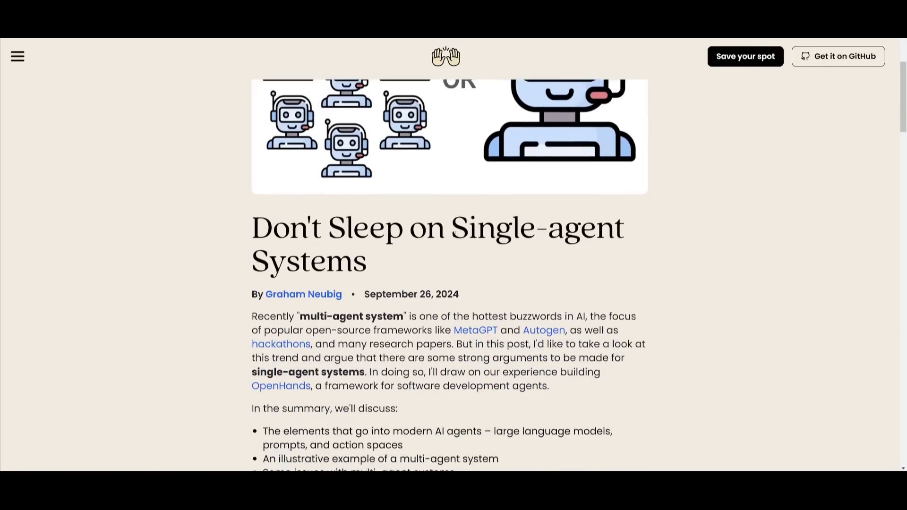
scroll(down, 3)
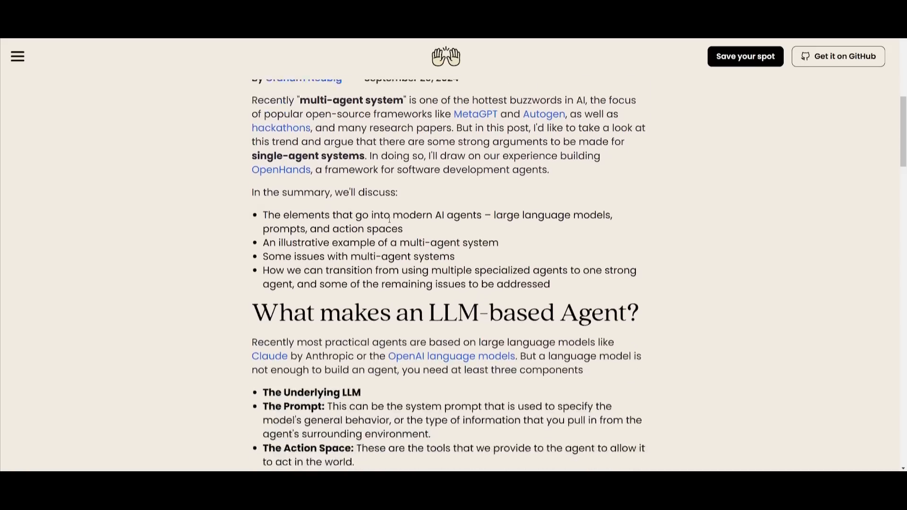
scroll(down, 3)
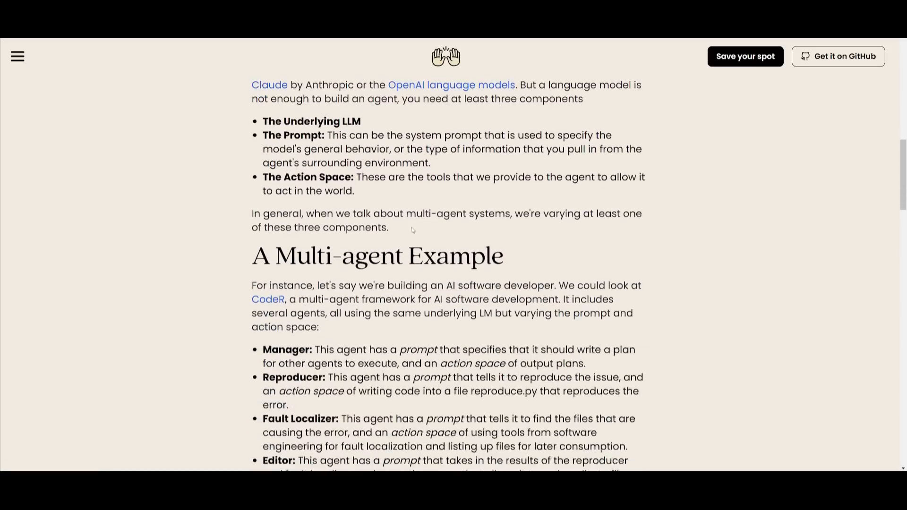
scroll(down, 3)
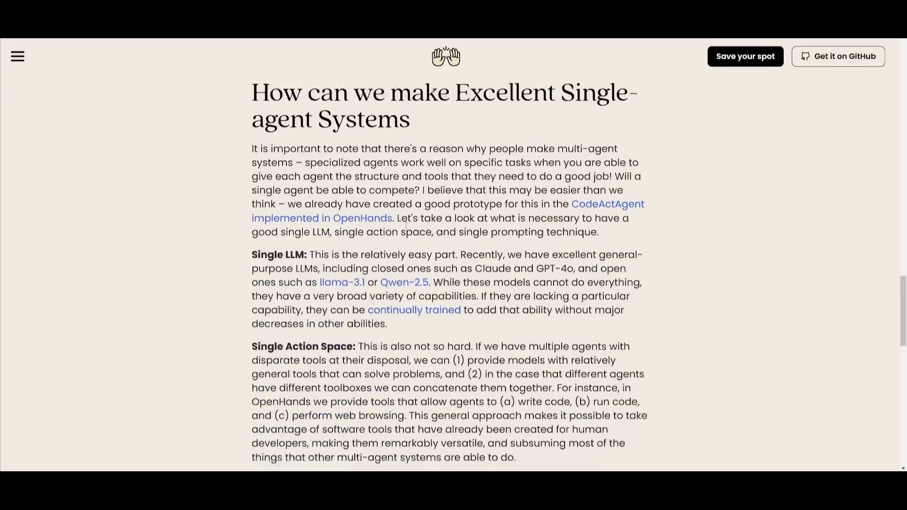
scroll(down, 3)
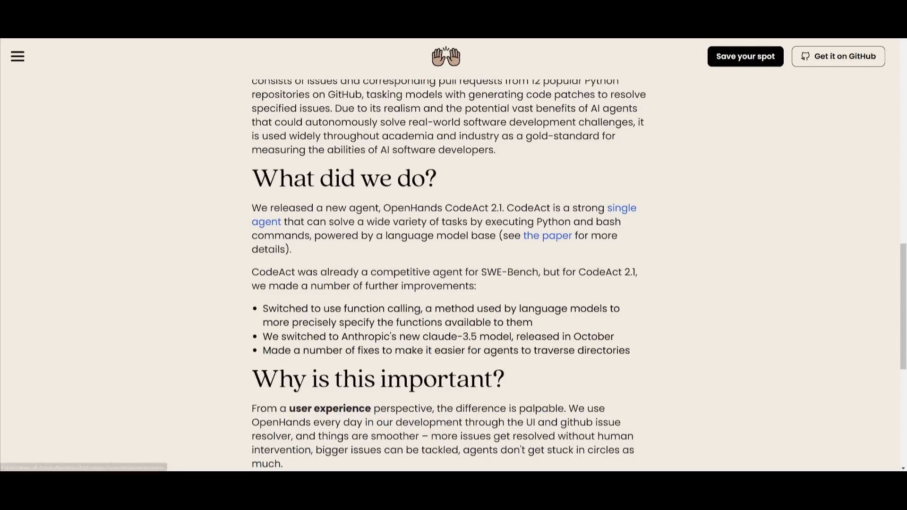
Step: Follow 'the paper' link to the arXiv abstract for Executable Code Actions Elicit Better LLM Agents
click(548, 235)
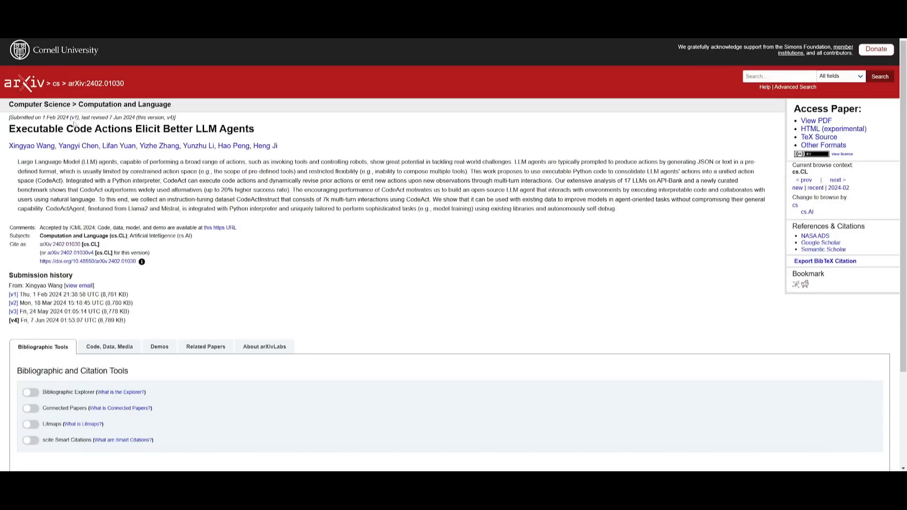
mouse_move(606, 51)
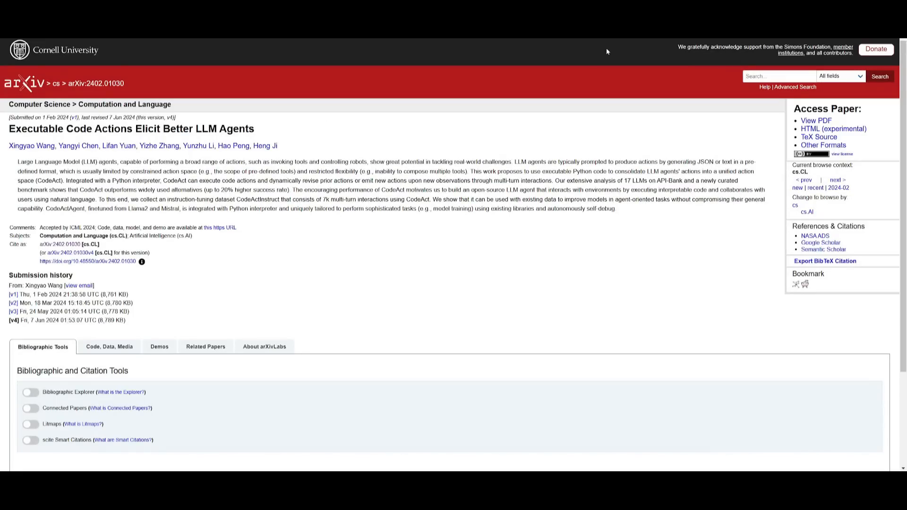
mouse_move(230, 236)
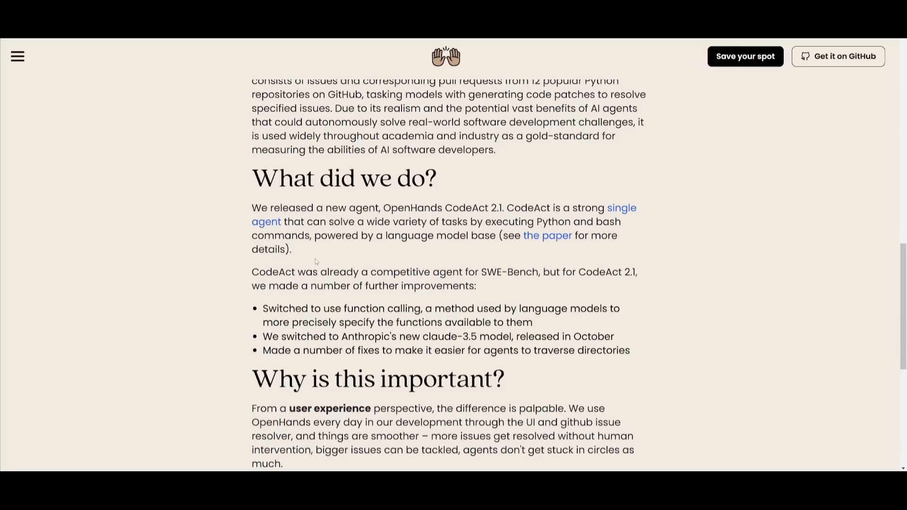
mouse_move(252, 289)
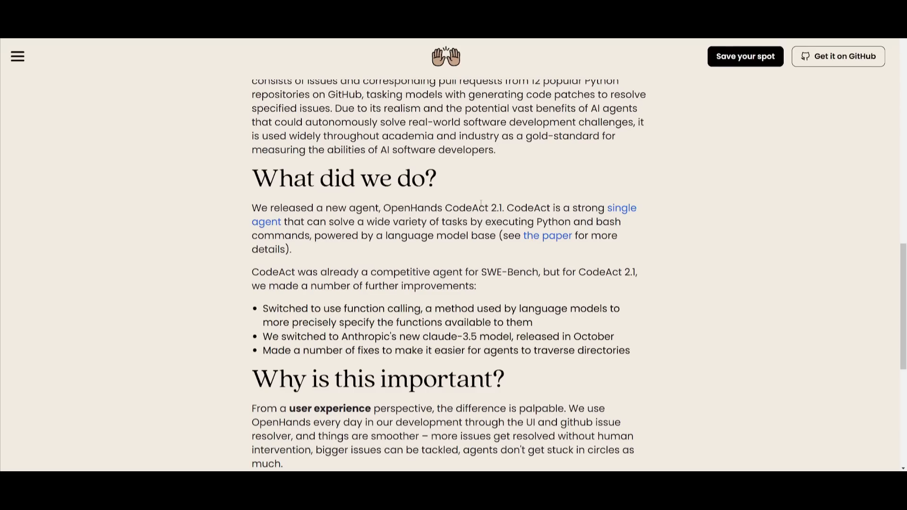
Step: Scroll back up the CodeAct 2.1 post and go to the OpenHands GitHub repository
scroll(up, 3)
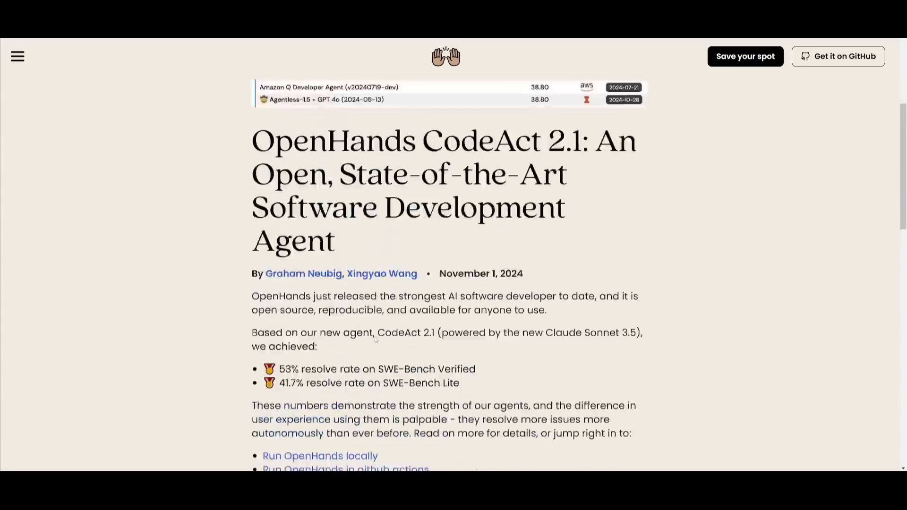
click(838, 55)
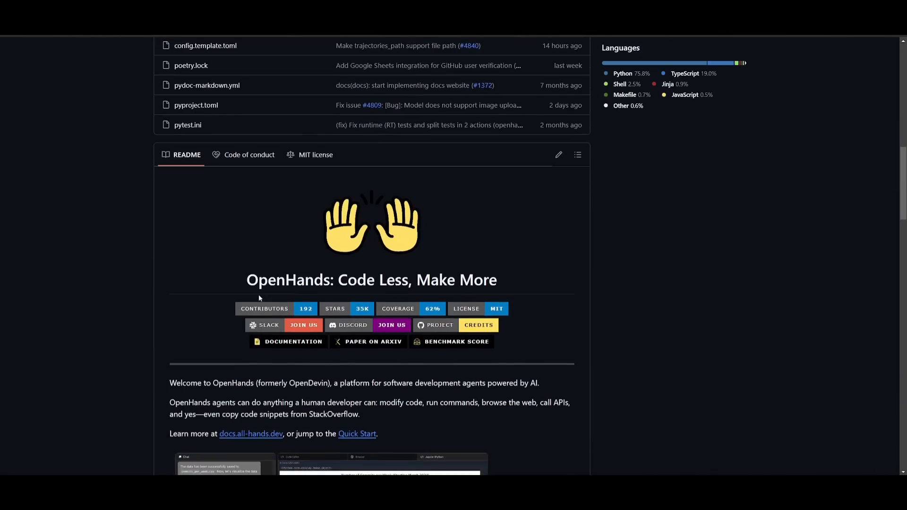
Step: Scroll the OpenHands README to installation, reach Docker's Get Docker page and reject its cookies
scroll(down, 3)
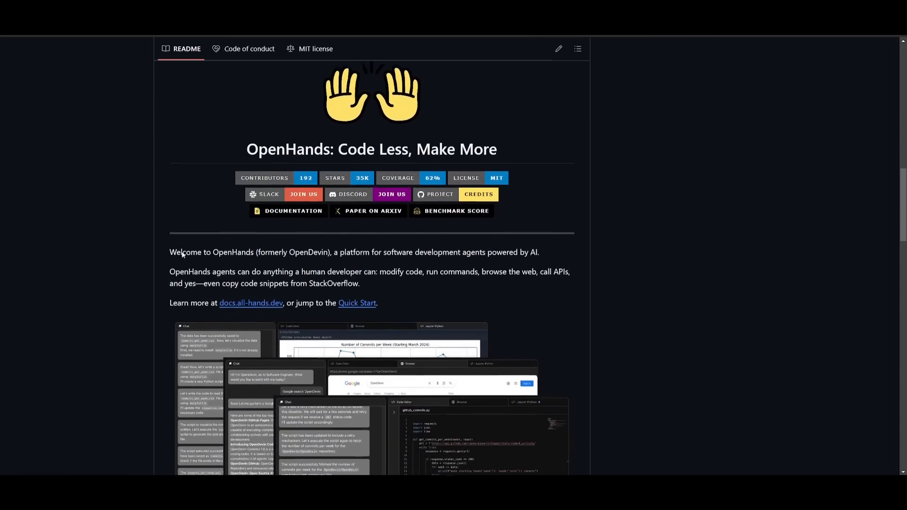
scroll(down, 3)
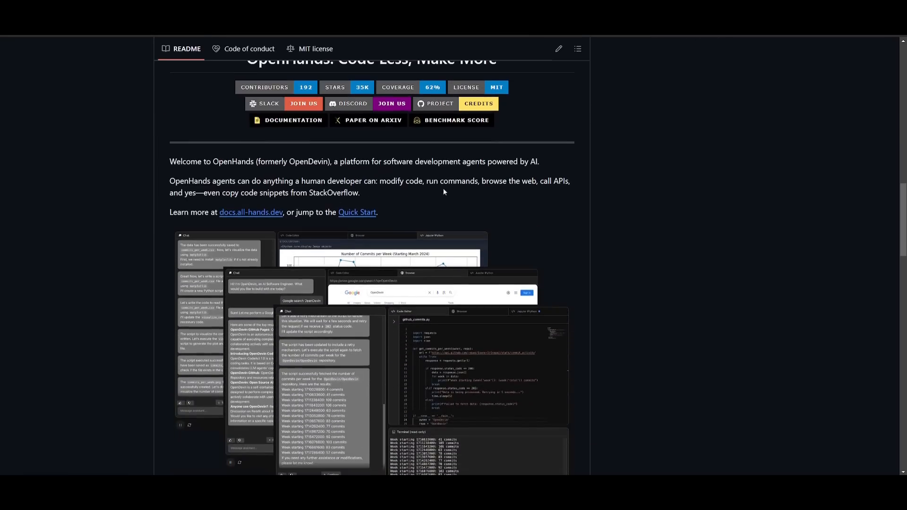
scroll(down, 3)
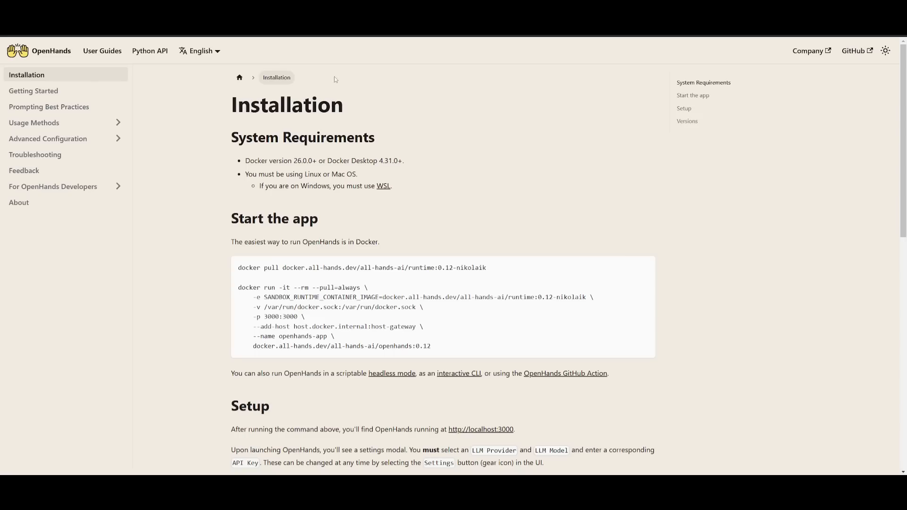
mouse_move(314, 170)
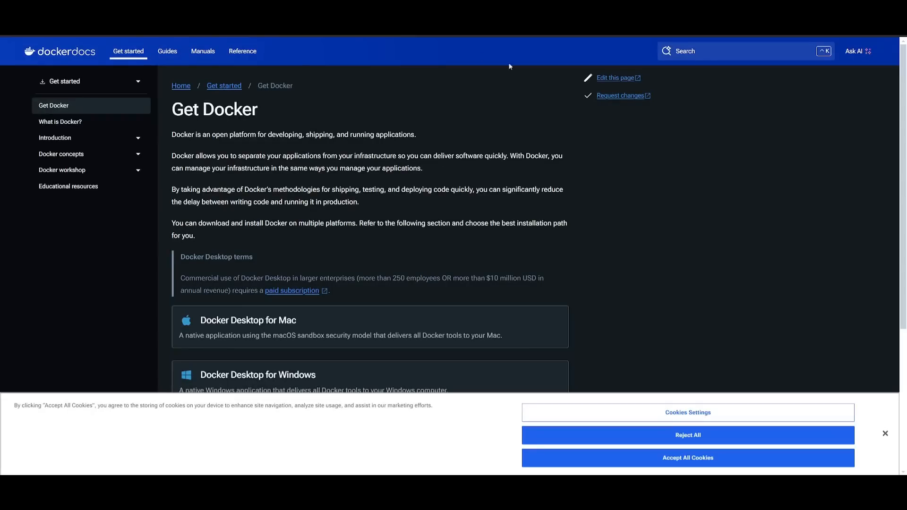
mouse_move(714, 448)
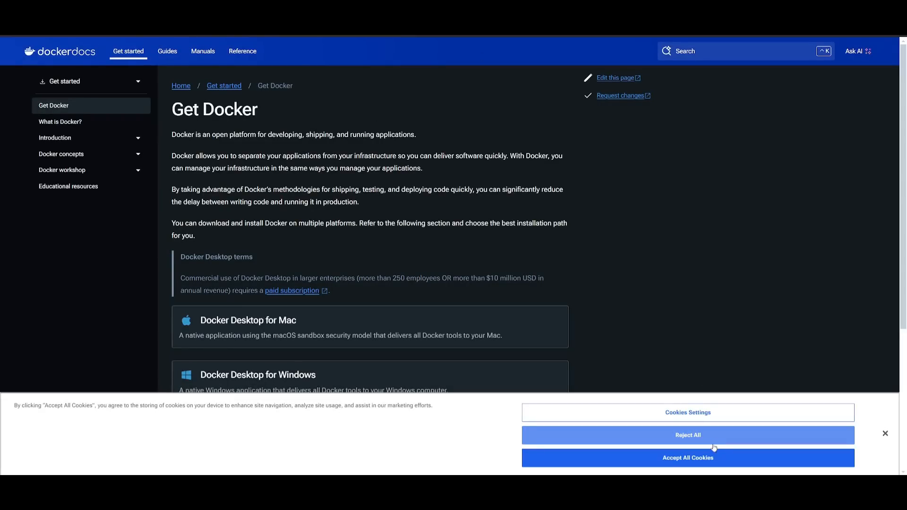
click(687, 457)
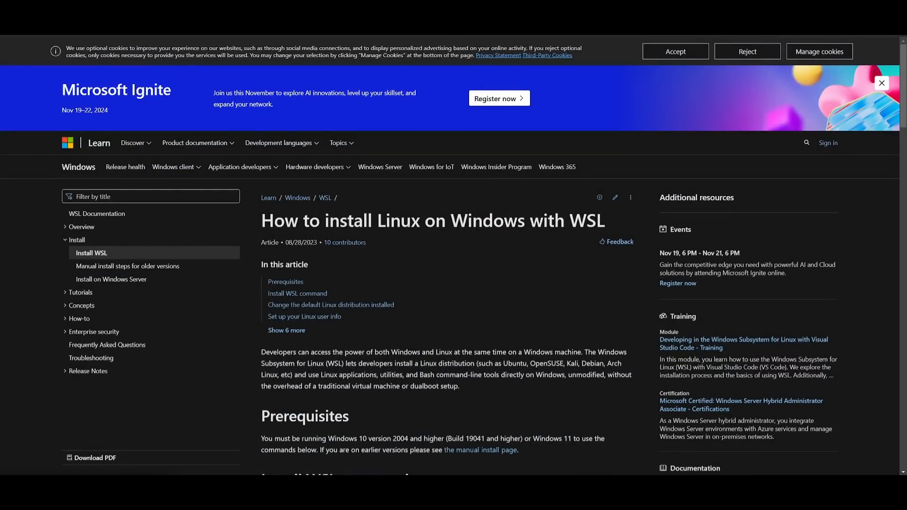
mouse_move(330, 306)
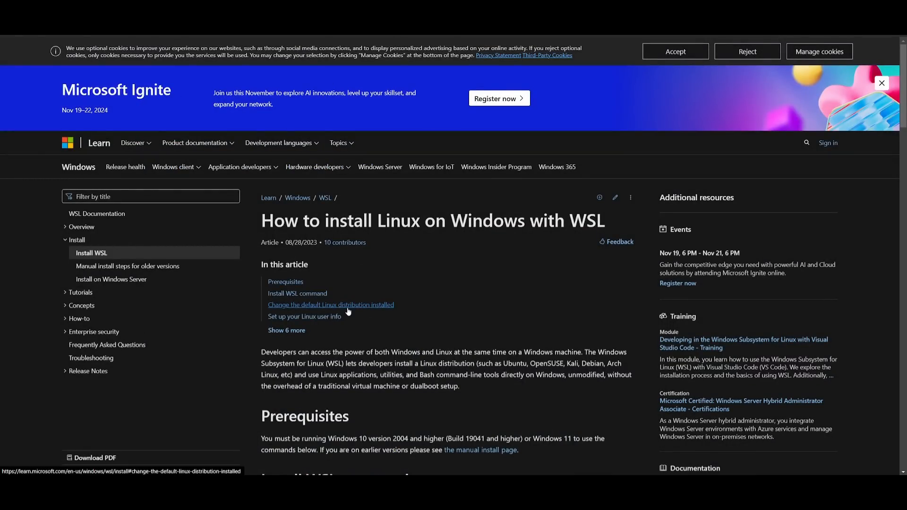
mouse_move(375, 288)
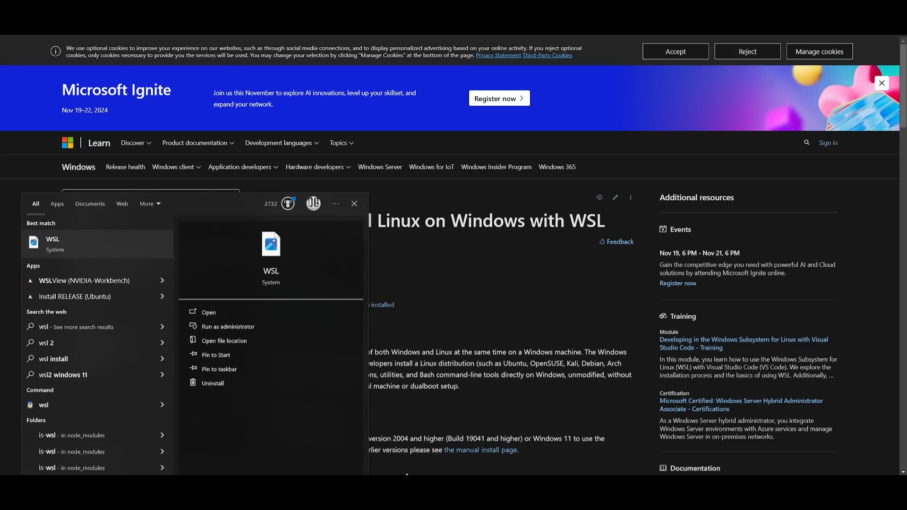
Step: Launch the Ubuntu WSL terminal and begin entering the docker command
click(228, 326)
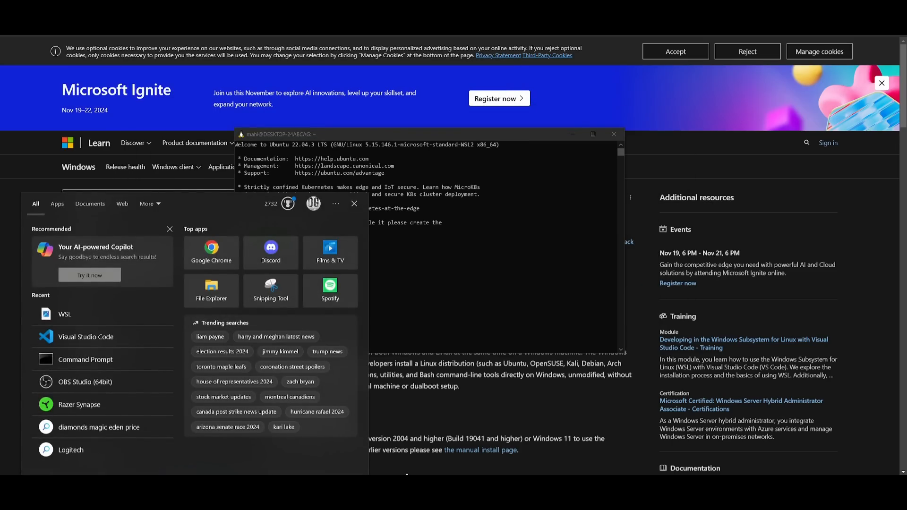
text(docker)
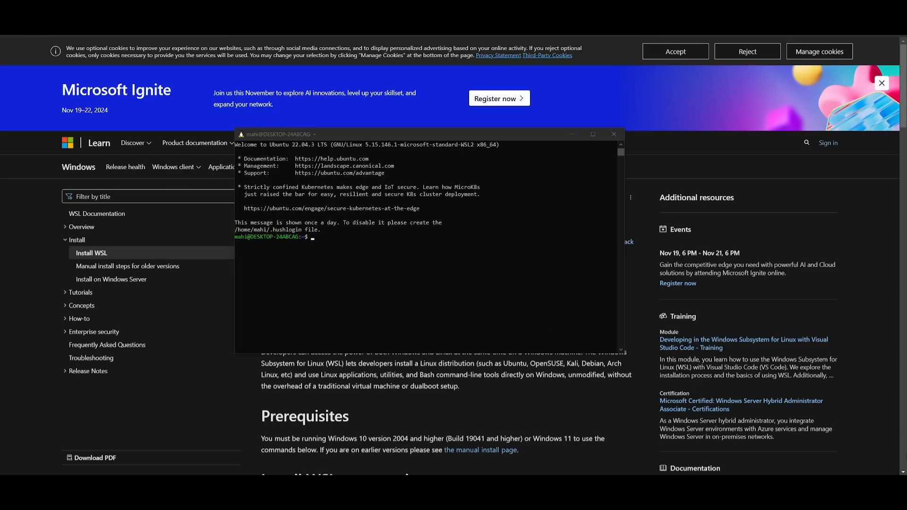
mouse_move(277, 239)
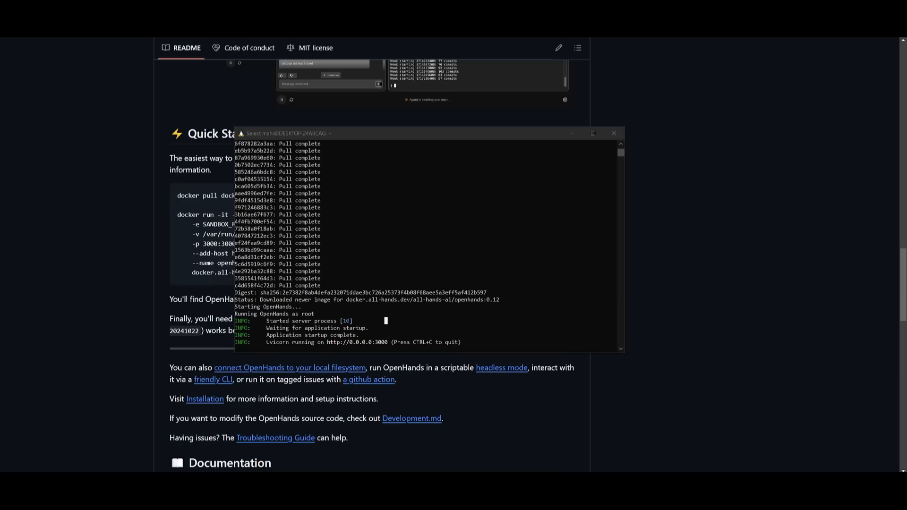
mouse_move(339, 342)
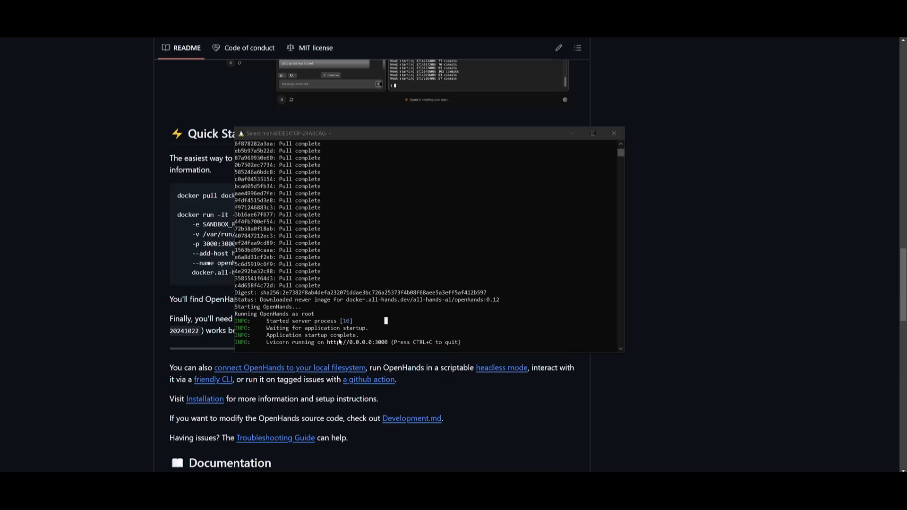
mouse_move(356, 342)
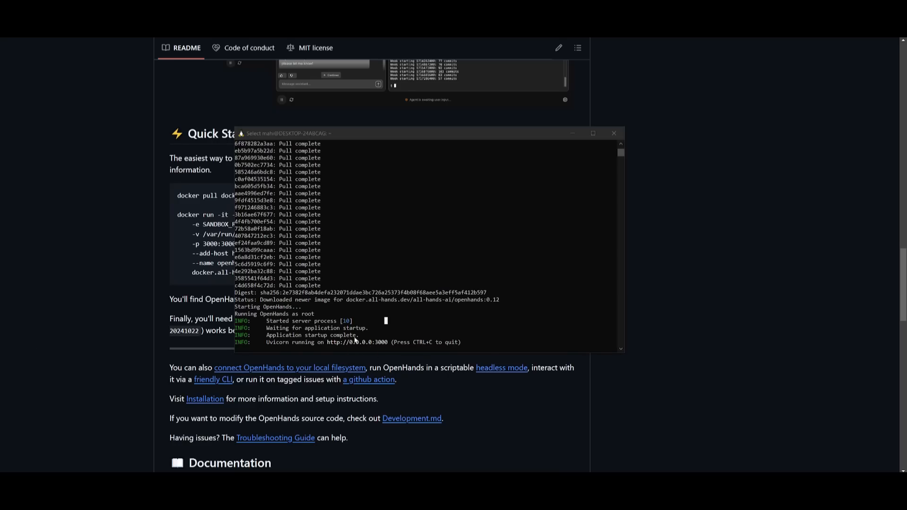
Step: Copy the local OpenHands server address on port 3000 from the terminal
right_click(321, 300)
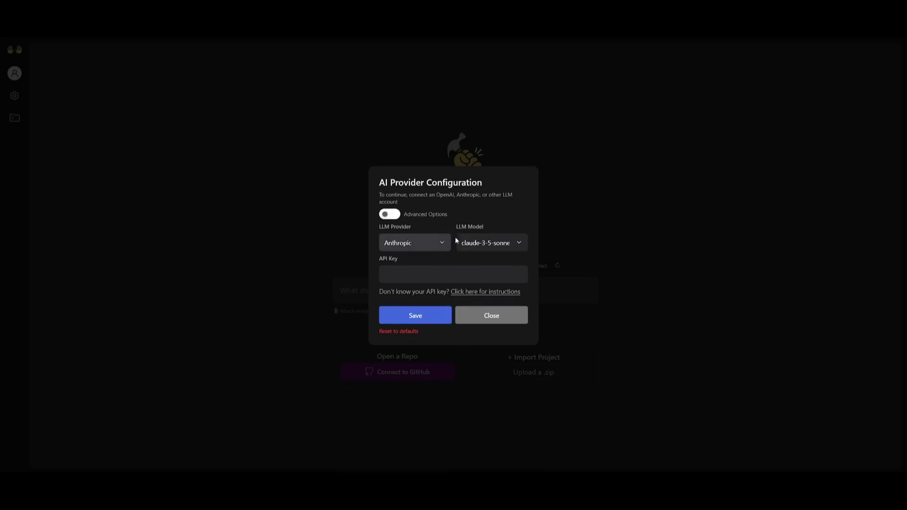
Step: Close the AI Provider Configuration dialog to reach the Let's Start Building home page
click(452, 274)
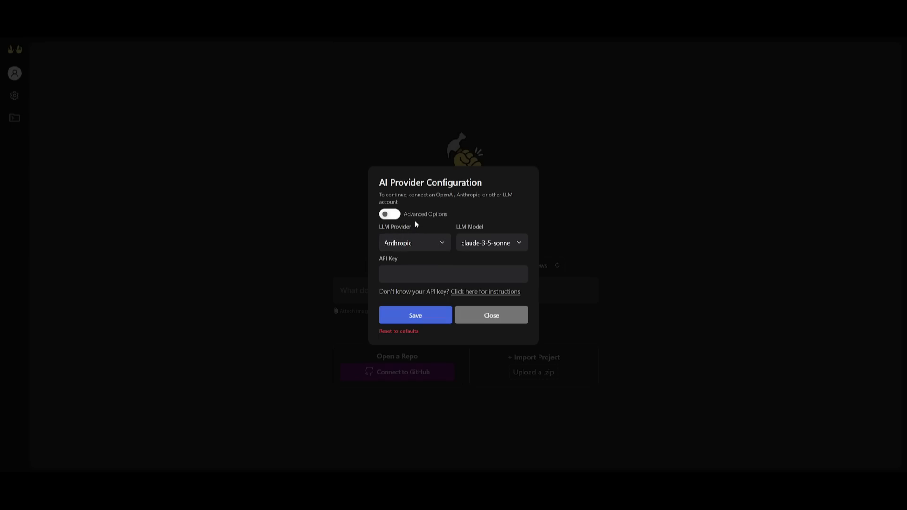
mouse_move(421, 236)
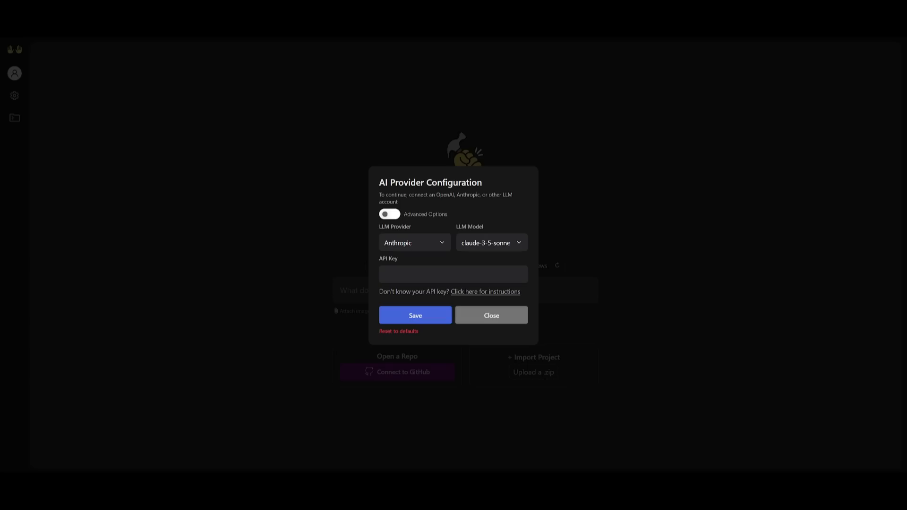
click(491, 316)
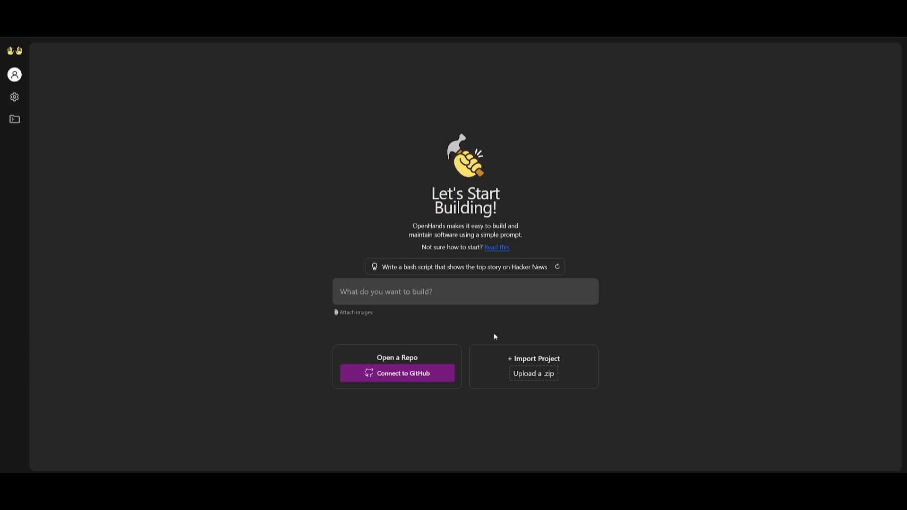
mouse_move(607, 142)
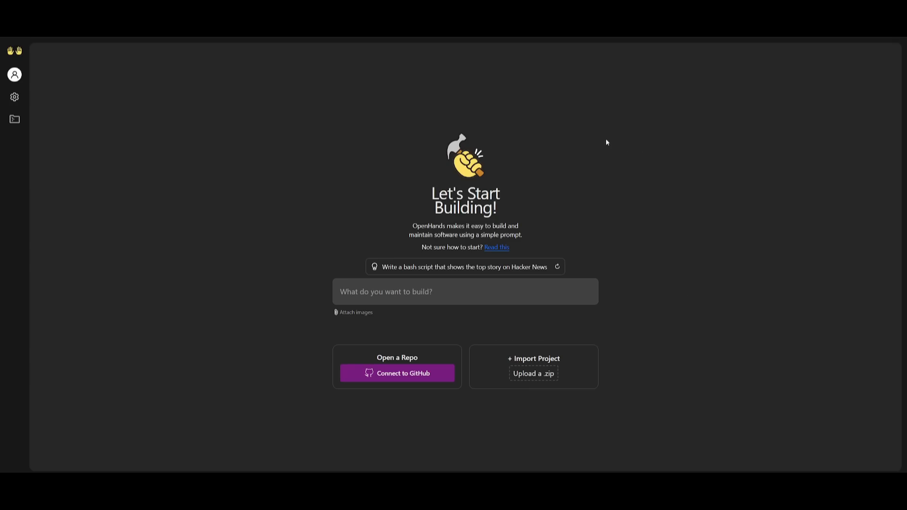
mouse_move(388, 96)
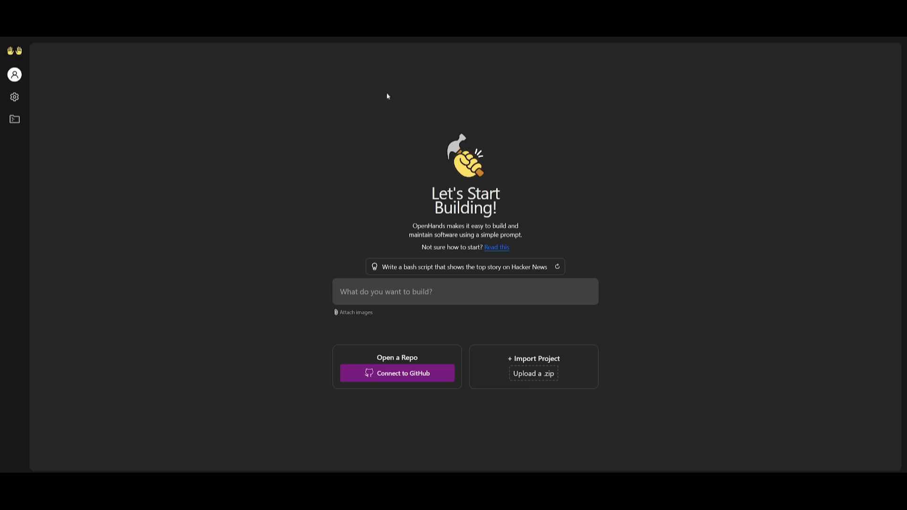
mouse_move(253, 272)
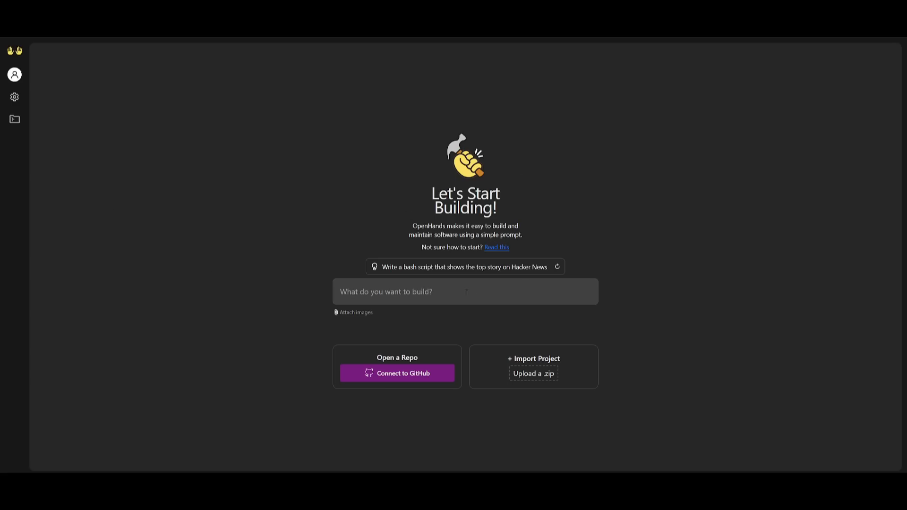
mouse_move(421, 276)
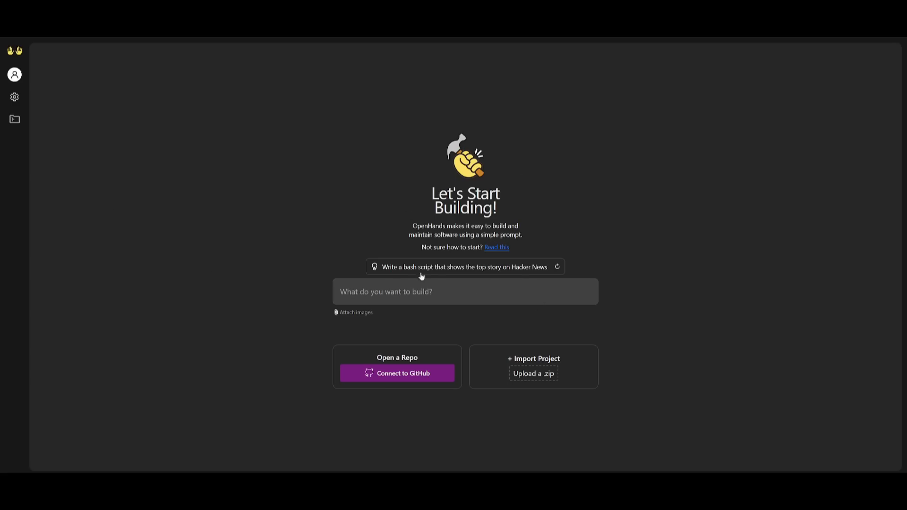
mouse_move(449, 274)
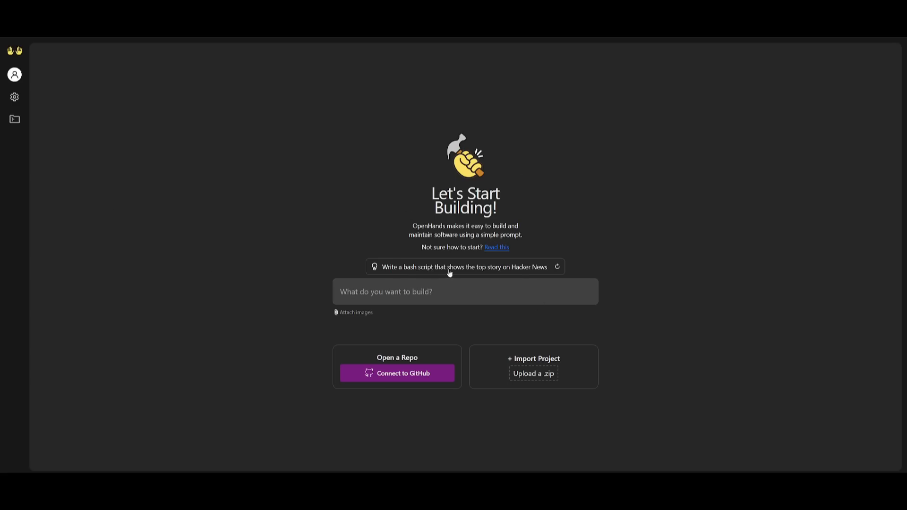
mouse_move(535, 274)
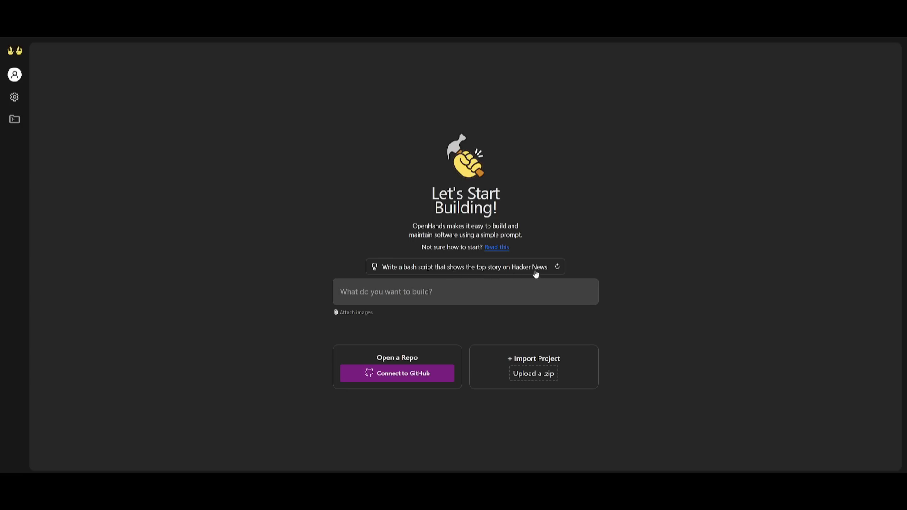
mouse_move(417, 369)
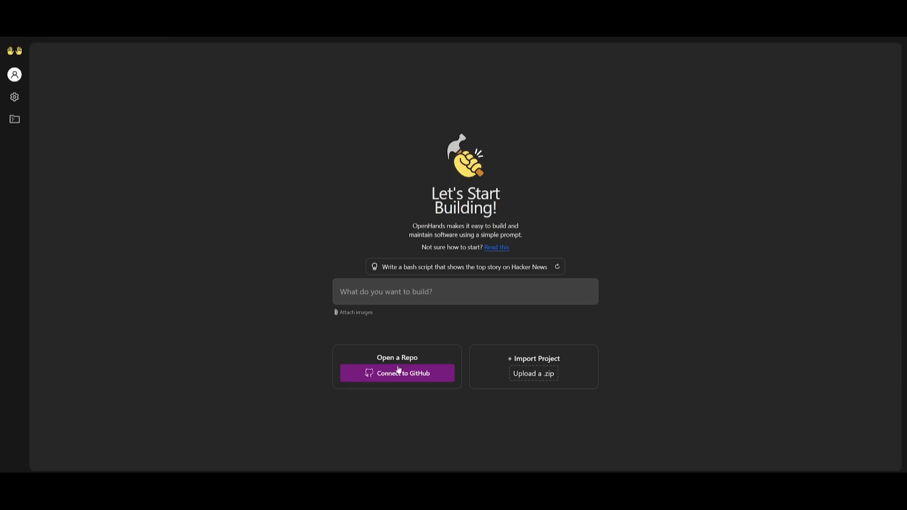
mouse_move(541, 383)
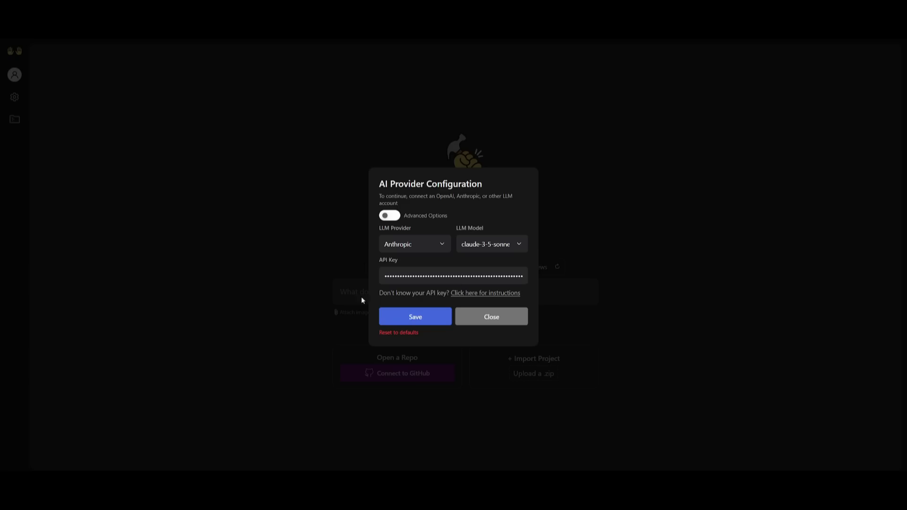
Step: Review the LLM provider and Anthropic model lists and save the Claude 3.5 Sonnet settings
click(413, 244)
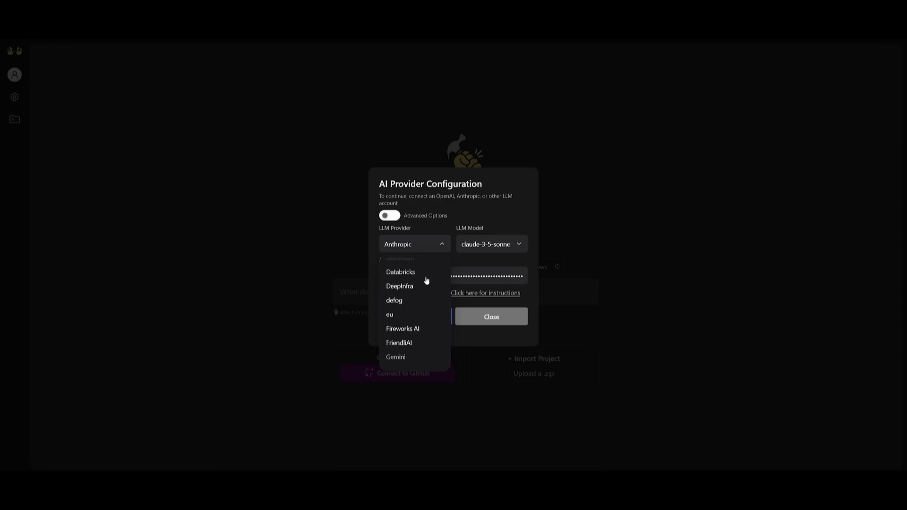
scroll(down, 3)
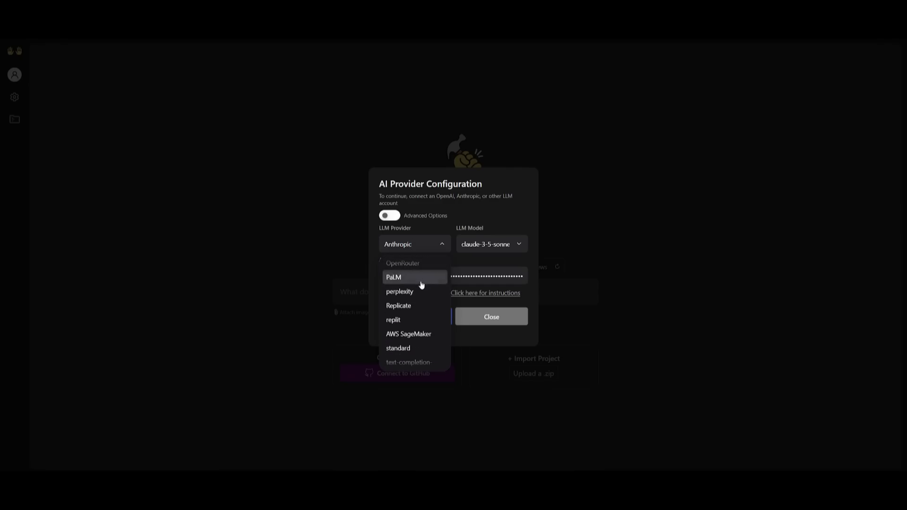
scroll(down, 3)
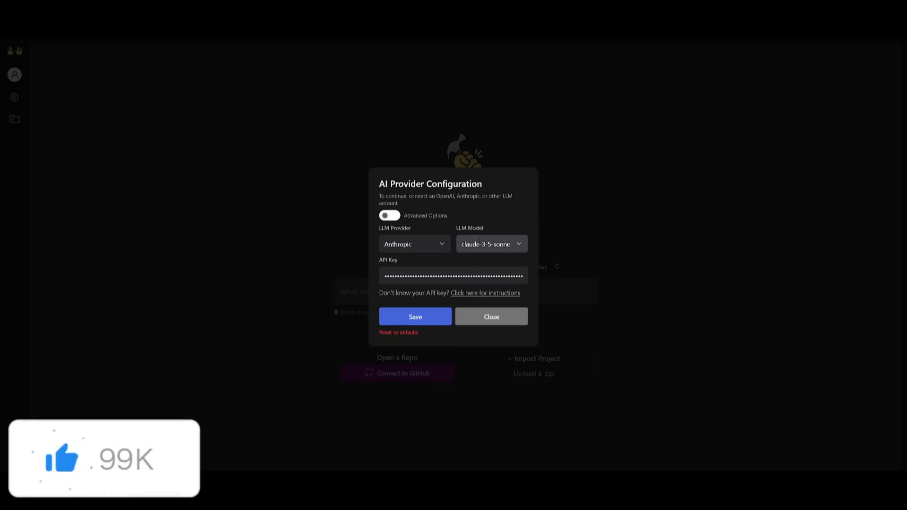
click(491, 244)
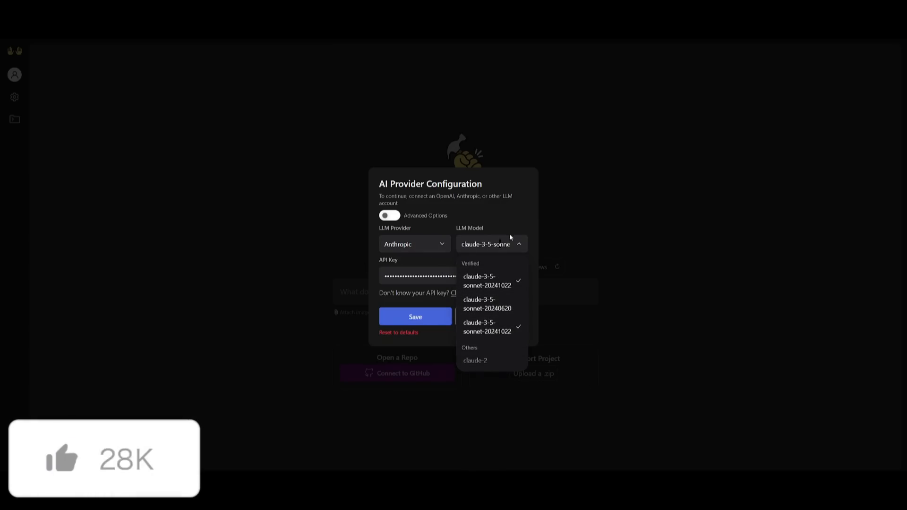
scroll(down, 3)
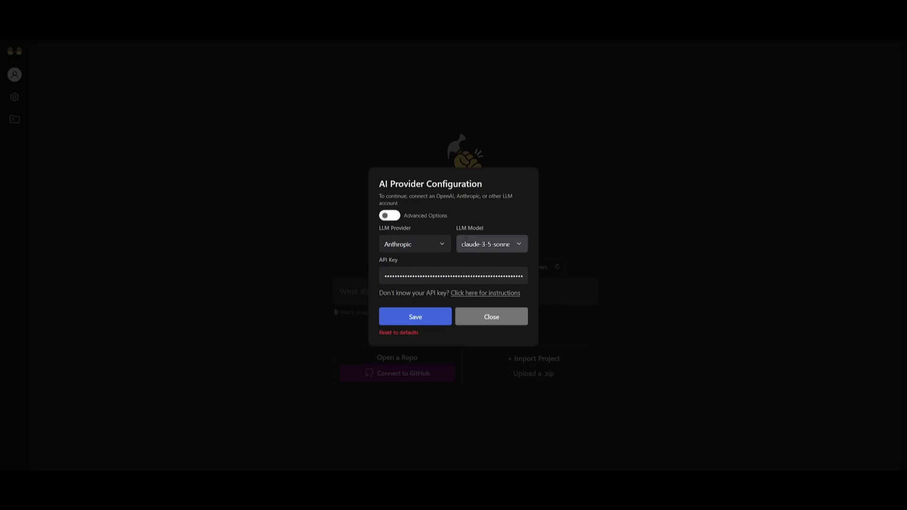
mouse_move(504, 259)
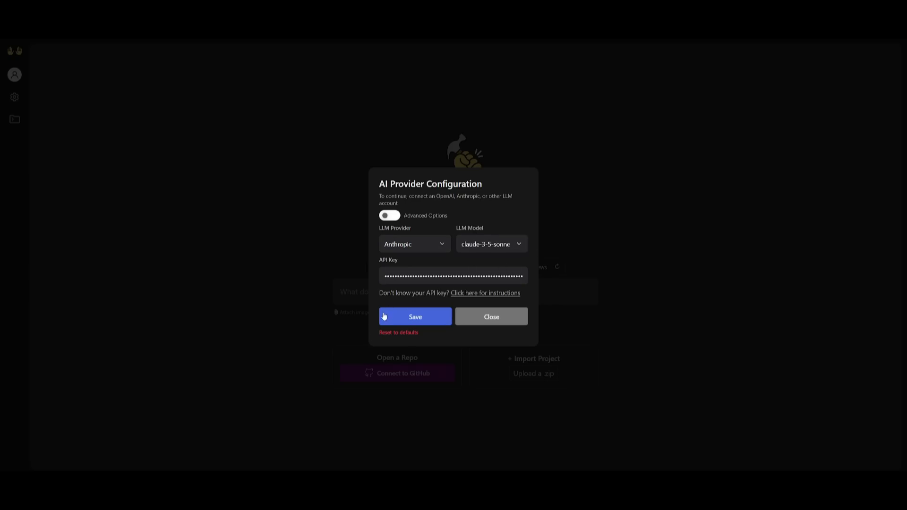
click(414, 317)
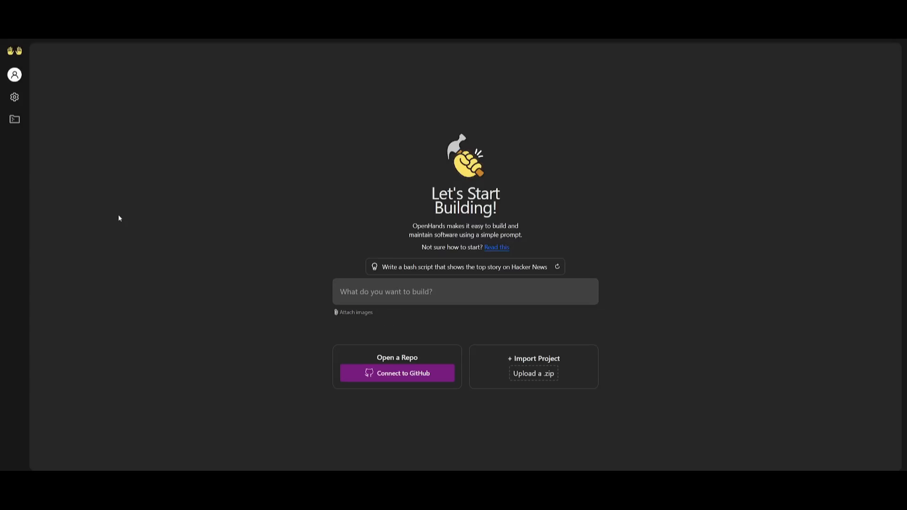
Step: Send the suggested request for a bash script showing Hacker News' top story
click(461, 267)
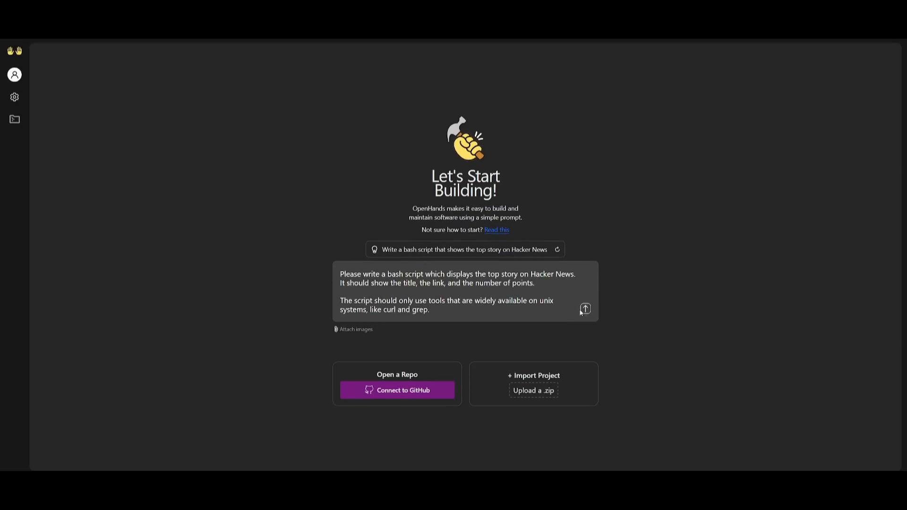
click(585, 309)
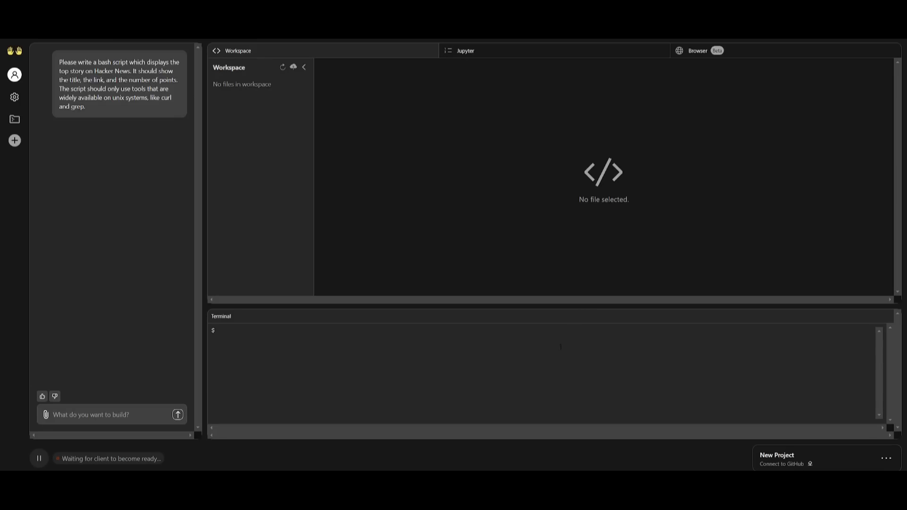
mouse_move(127, 129)
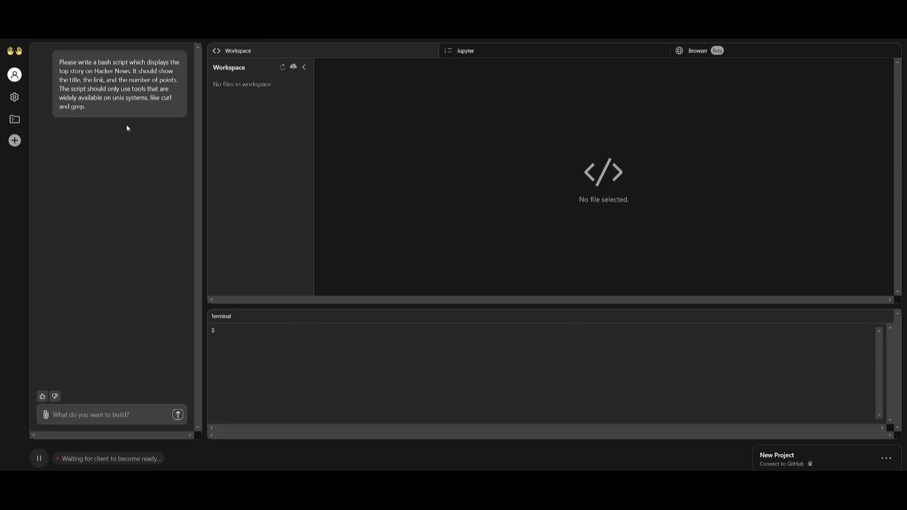
mouse_move(285, 268)
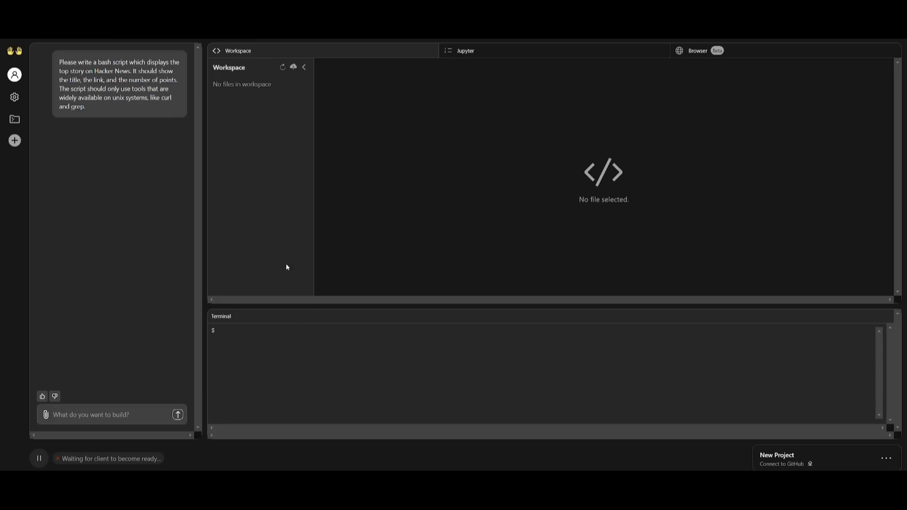
mouse_move(256, 232)
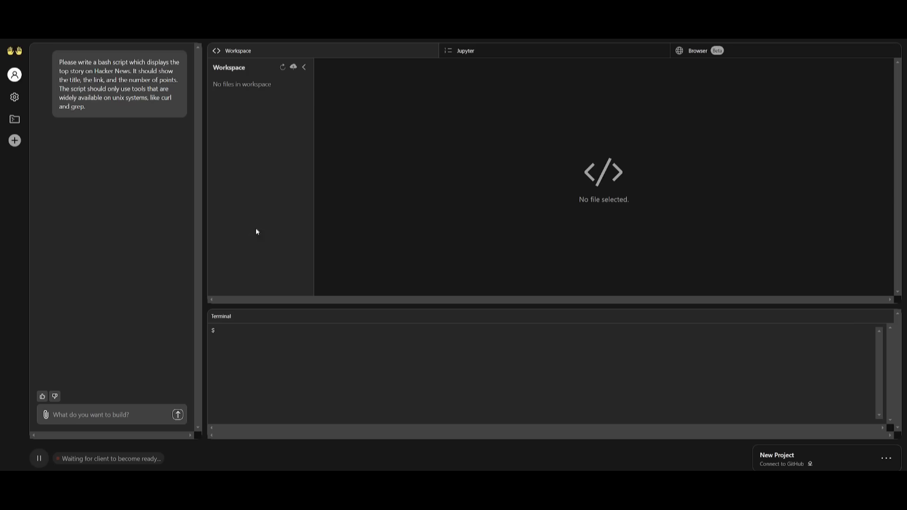
mouse_move(102, 218)
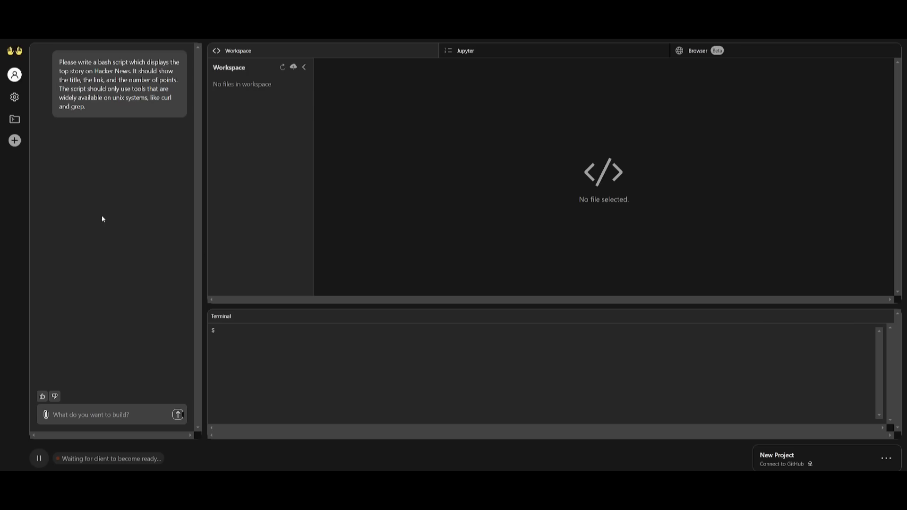
mouse_move(45, 137)
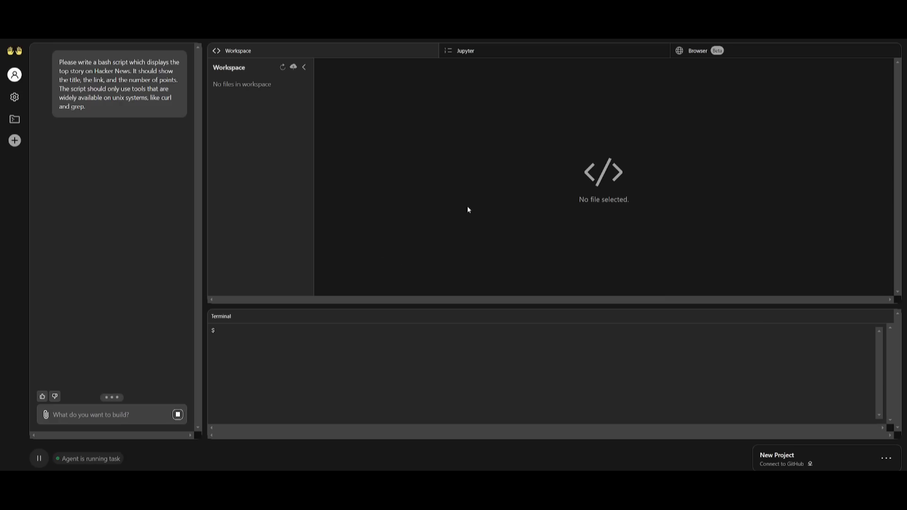
mouse_move(38, 459)
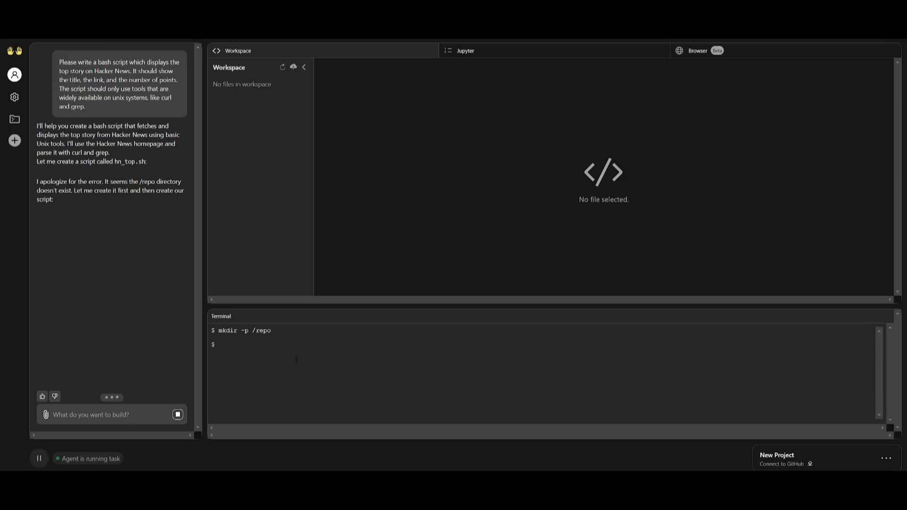
mouse_move(243, 125)
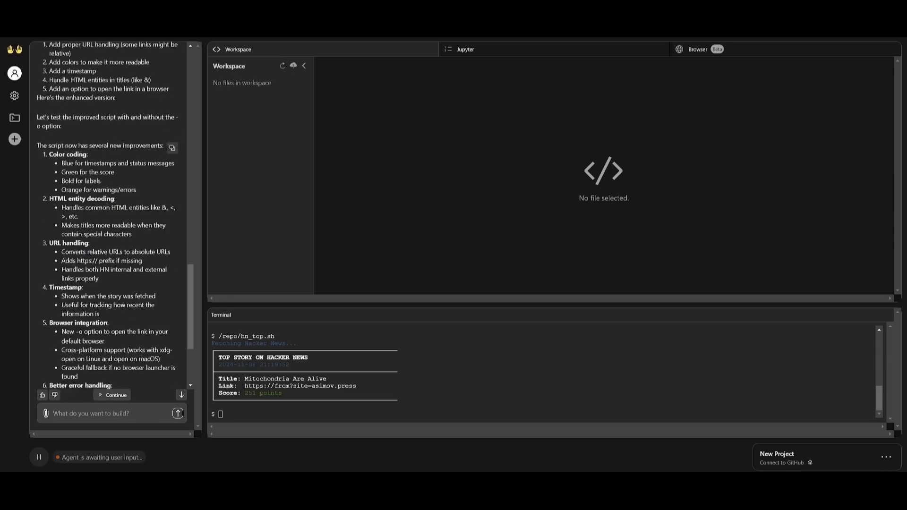
Step: Review the hn_top.sh output, stay in the project, and show its extra export options
scroll(down, 3)
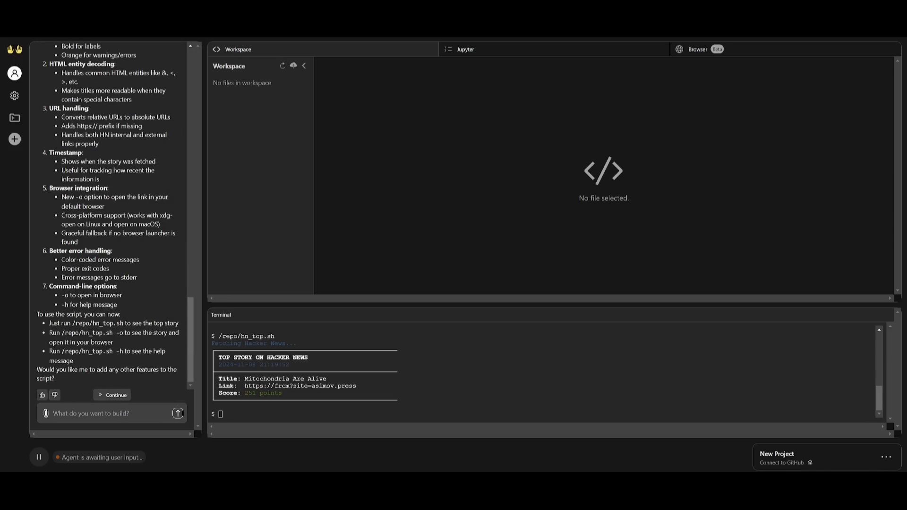
mouse_move(5, 102)
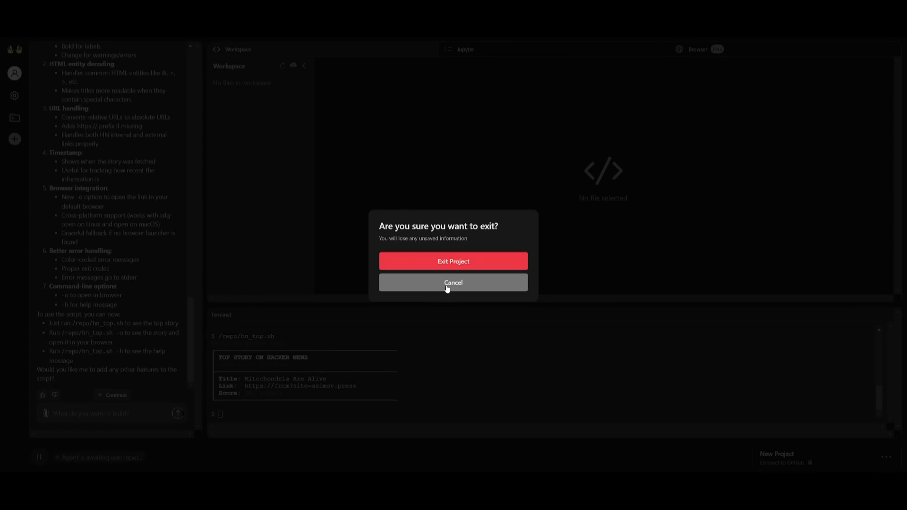
click(453, 282)
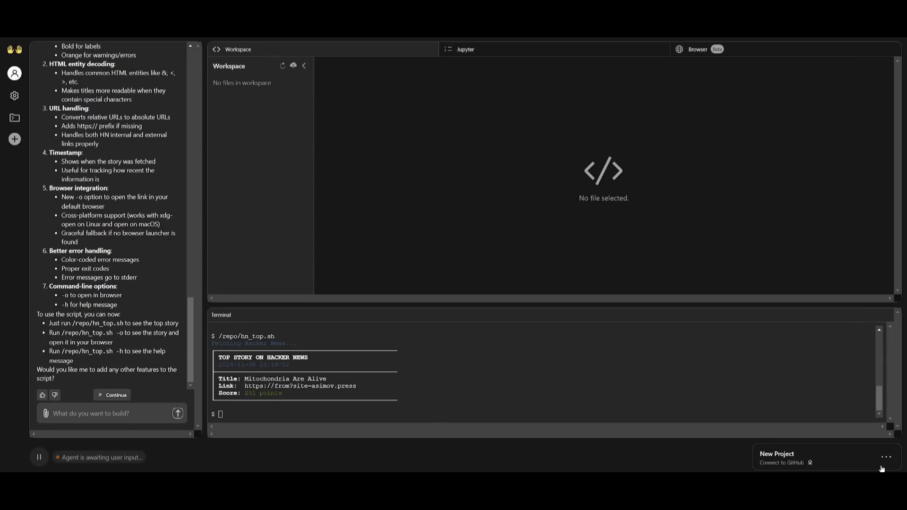
click(890, 458)
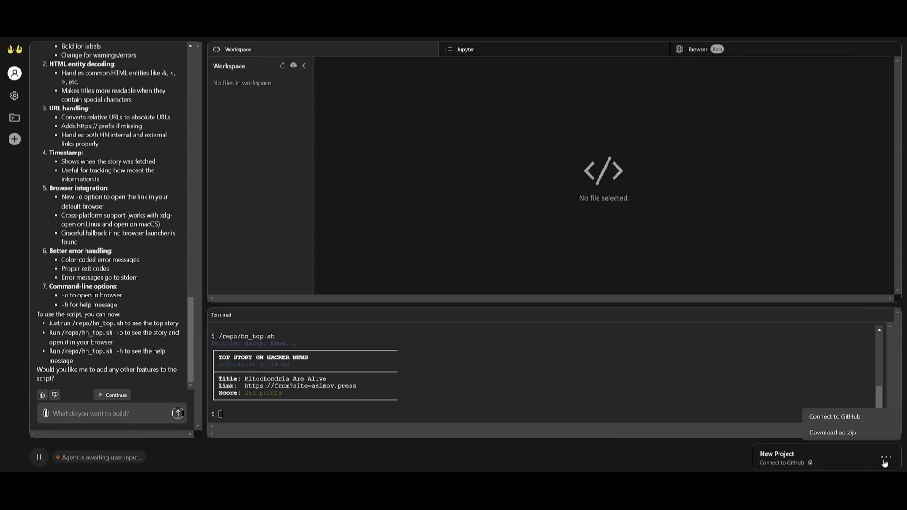
mouse_move(850, 421)
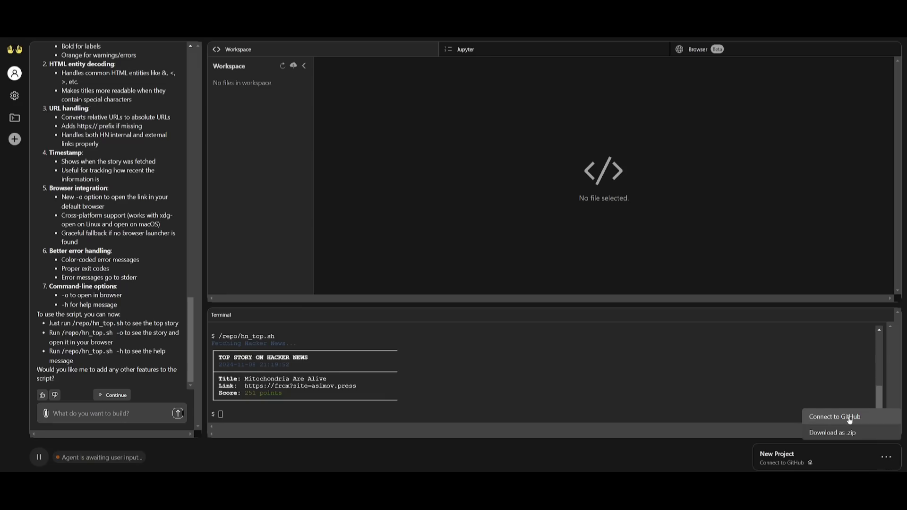
mouse_move(857, 422)
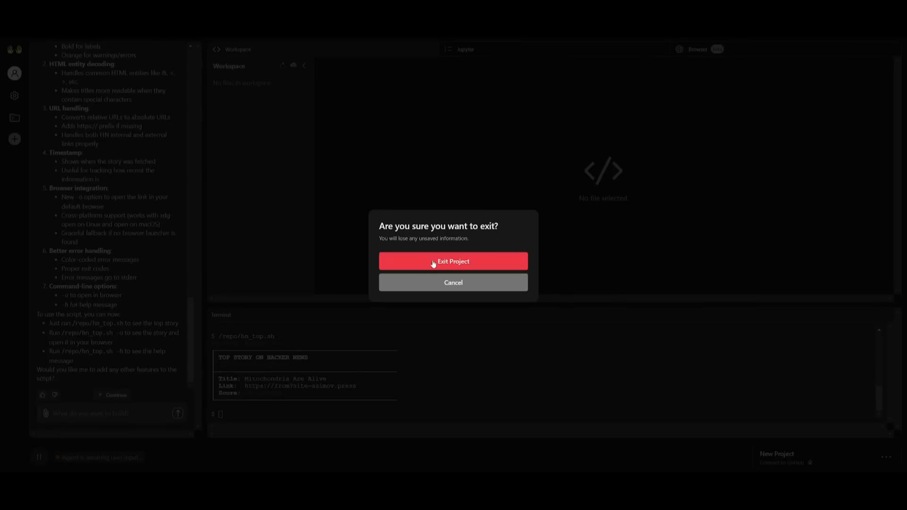
Step: Leave the current project and submit a new request: 'Please create me a' AI chatbot web app
click(453, 261)
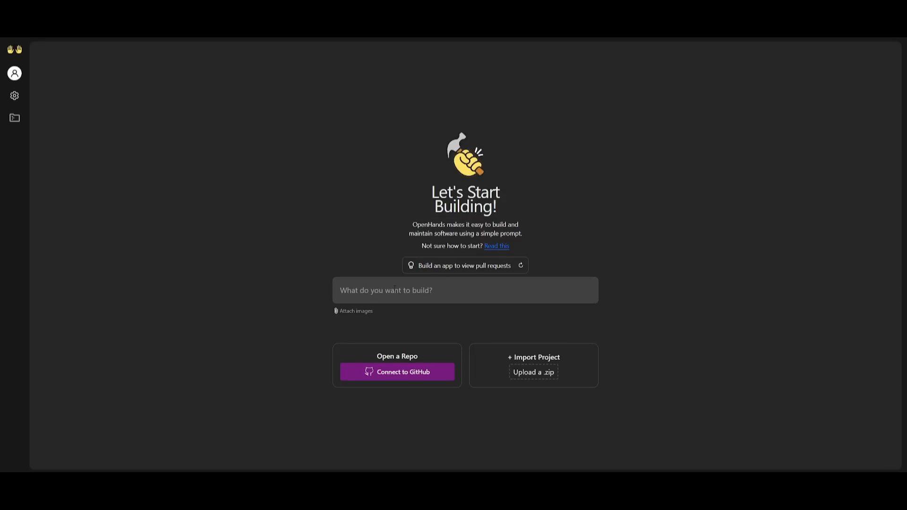
text(Please create me a)
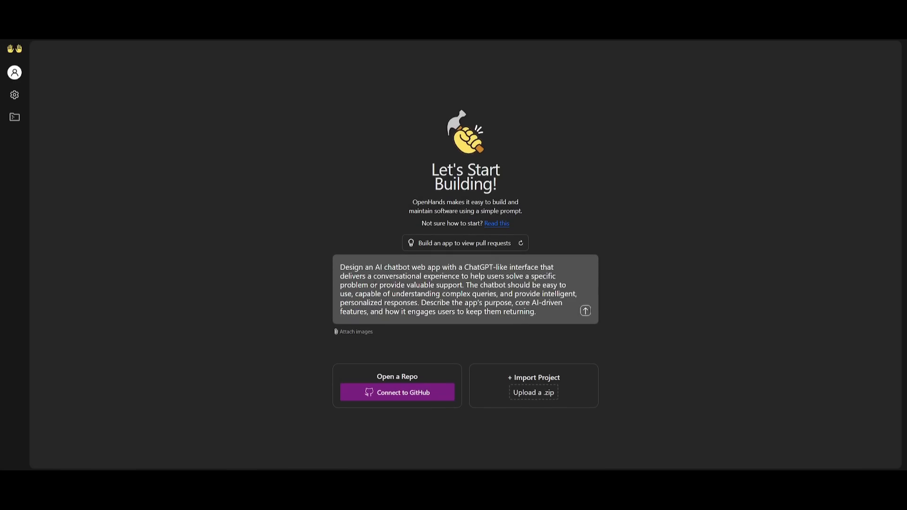
click(585, 311)
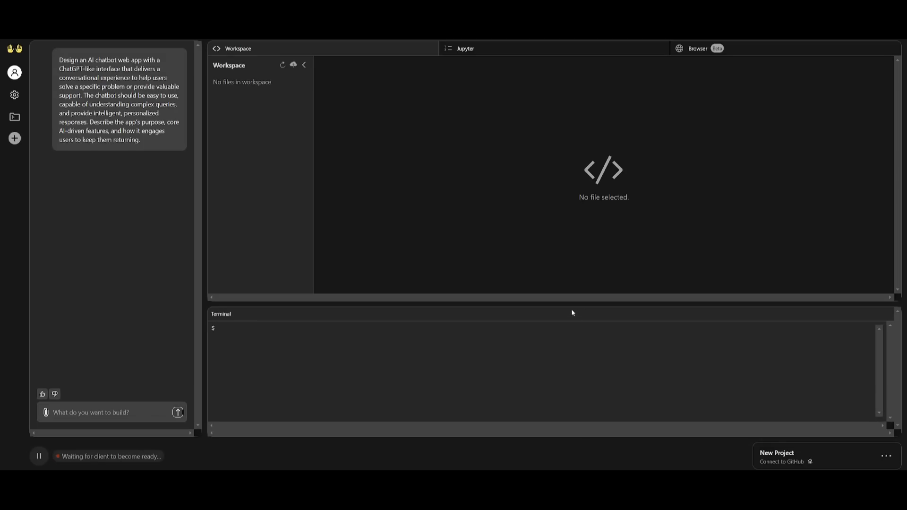
mouse_move(101, 263)
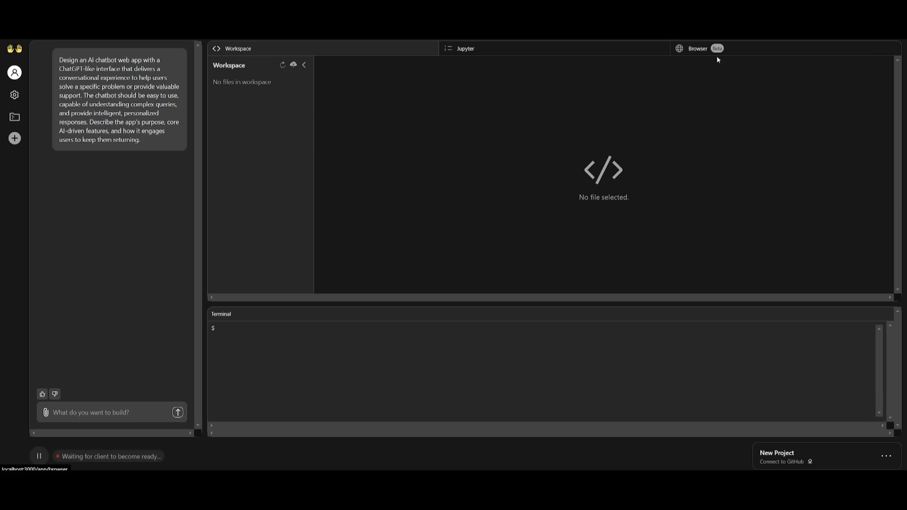
Step: Check the agent's Browser view, then the Workspace files as it builds the Flask app
click(698, 48)
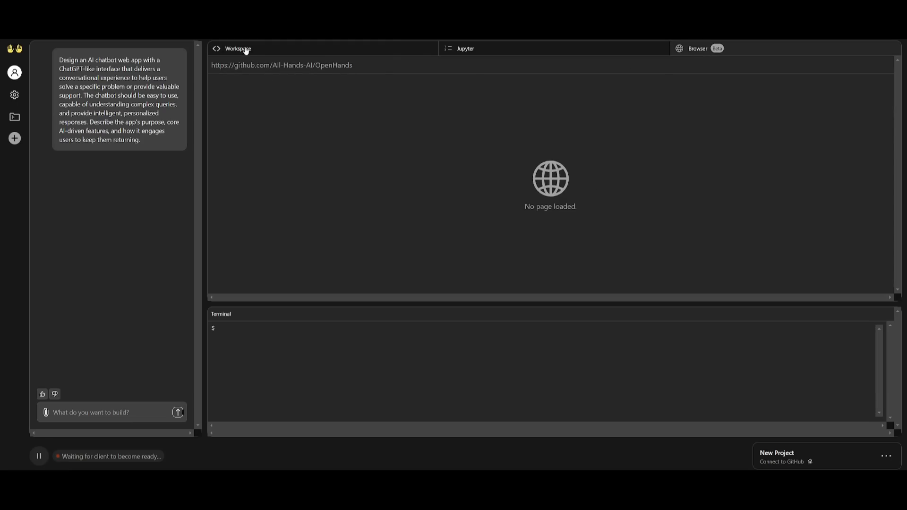
click(237, 48)
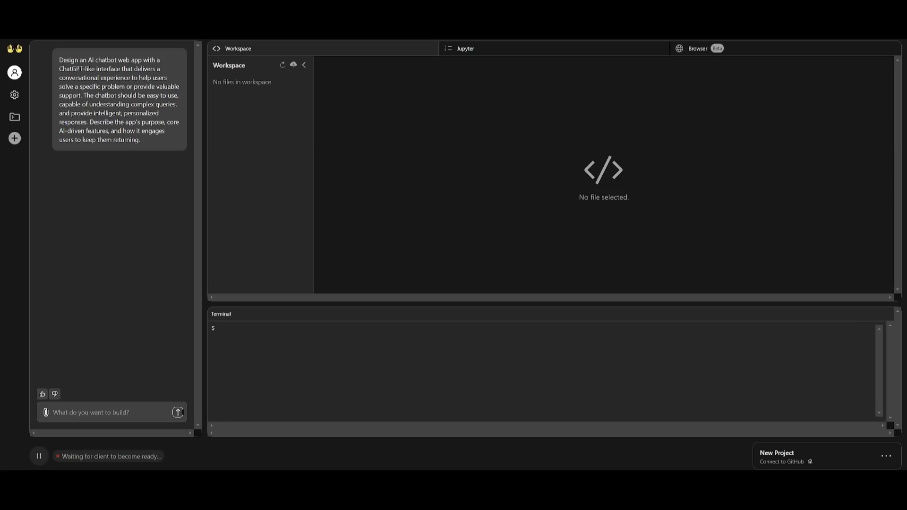
click(178, 412)
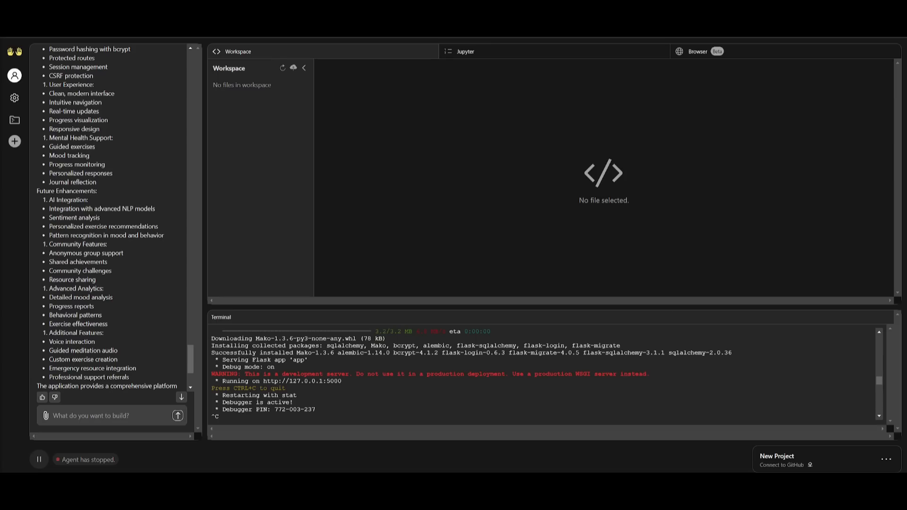
mouse_move(591, 182)
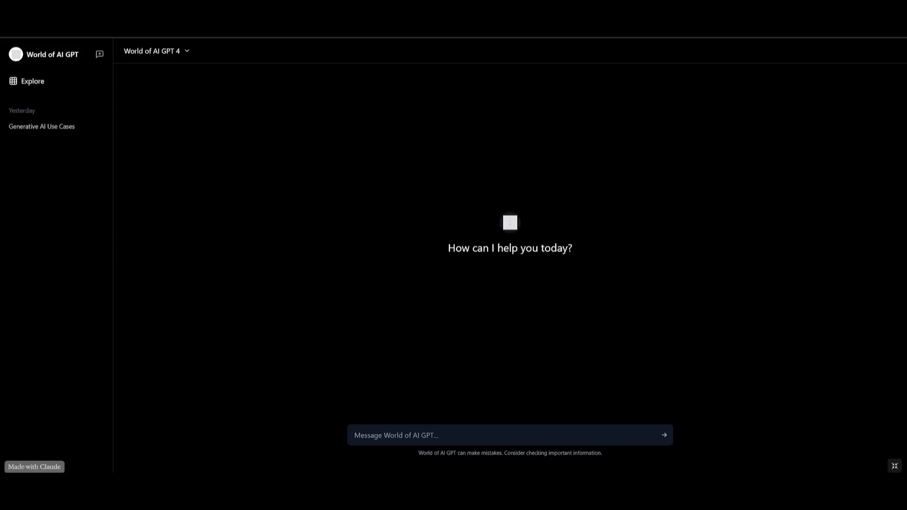
mouse_move(503, 305)
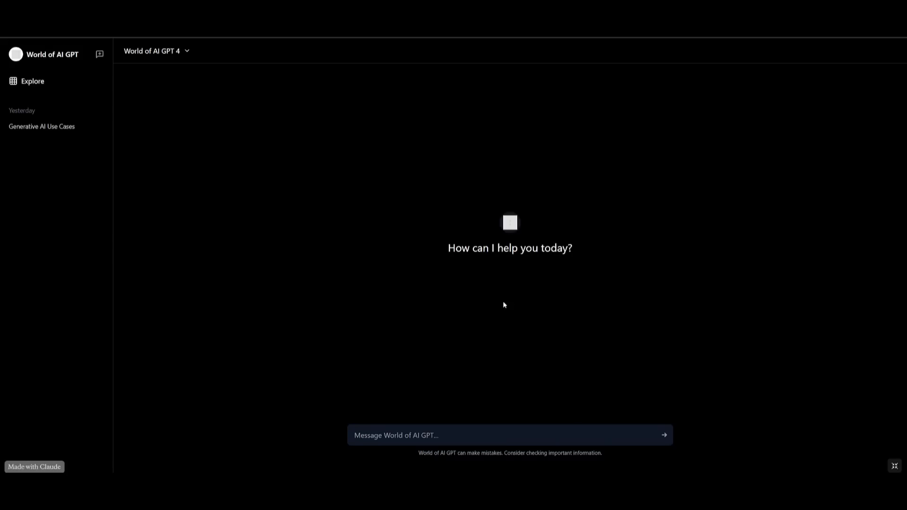
mouse_move(475, 277)
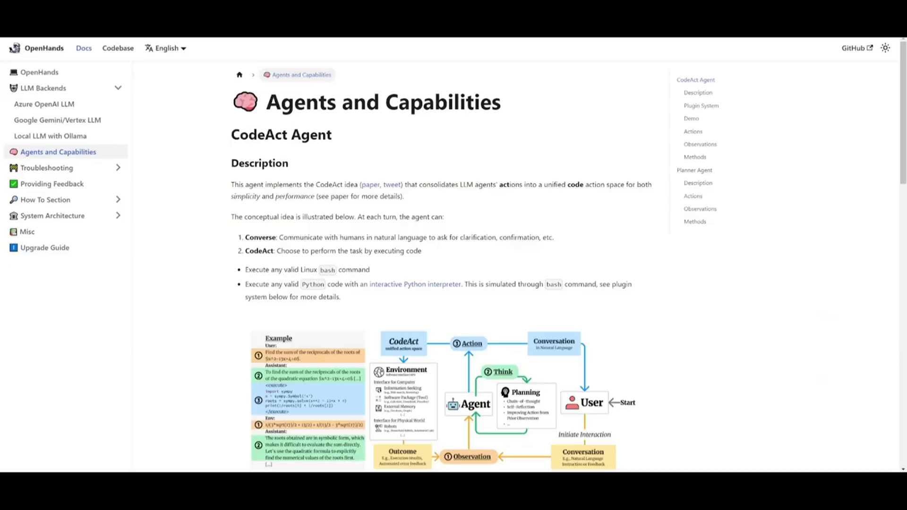
Step: Scroll through the CodeAct Agent description and its conceptual diagram
scroll(down, 3)
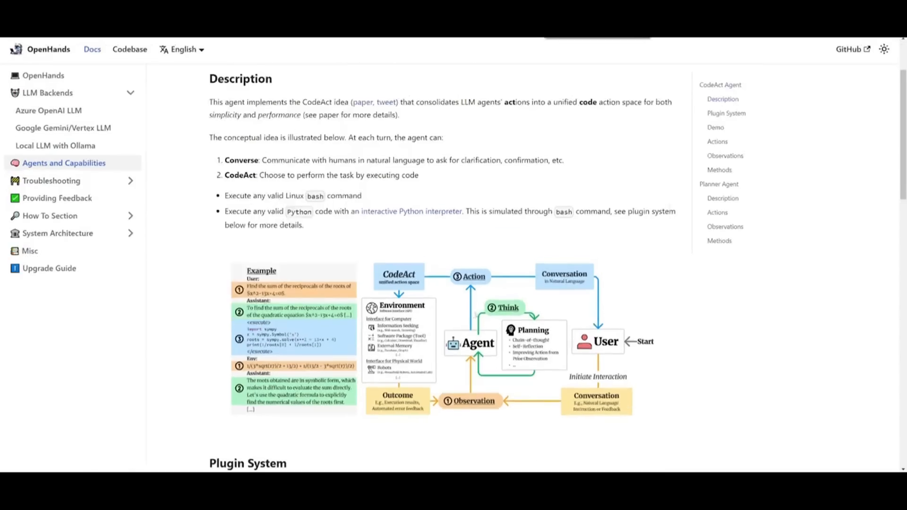
scroll(down, 3)
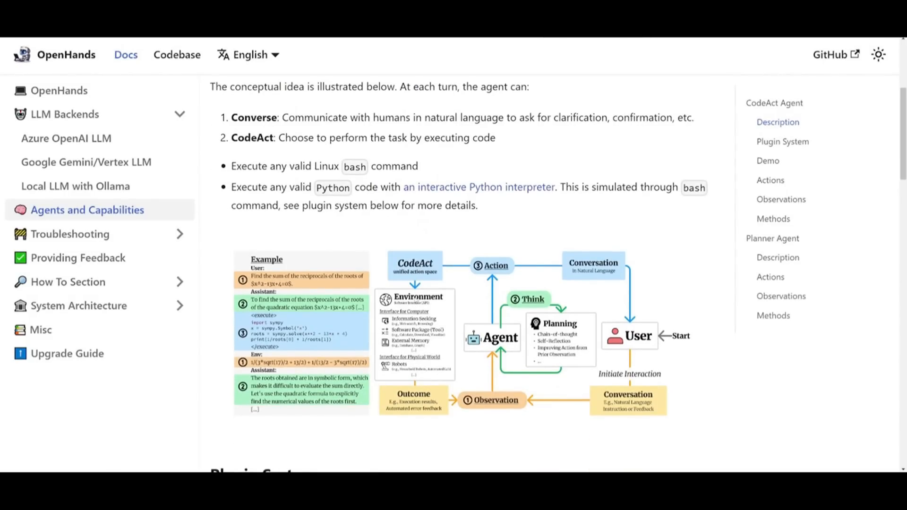
mouse_move(442, 274)
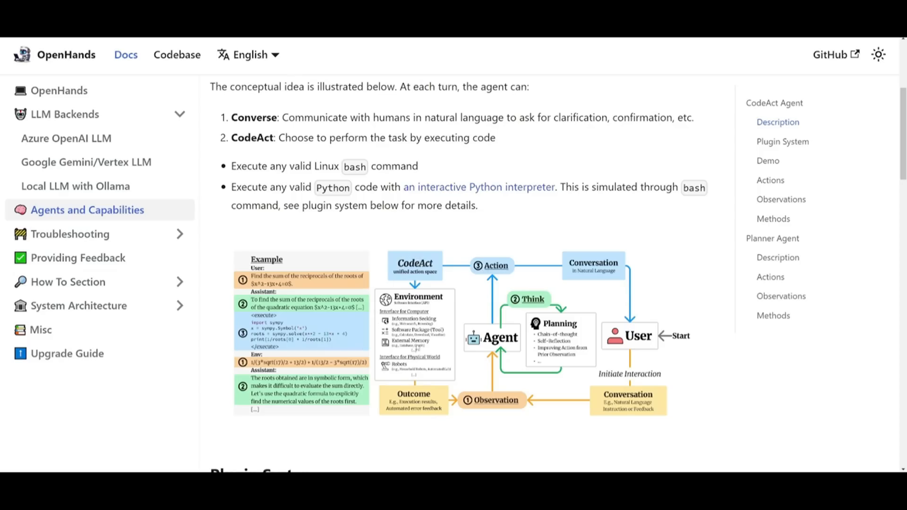
mouse_move(419, 344)
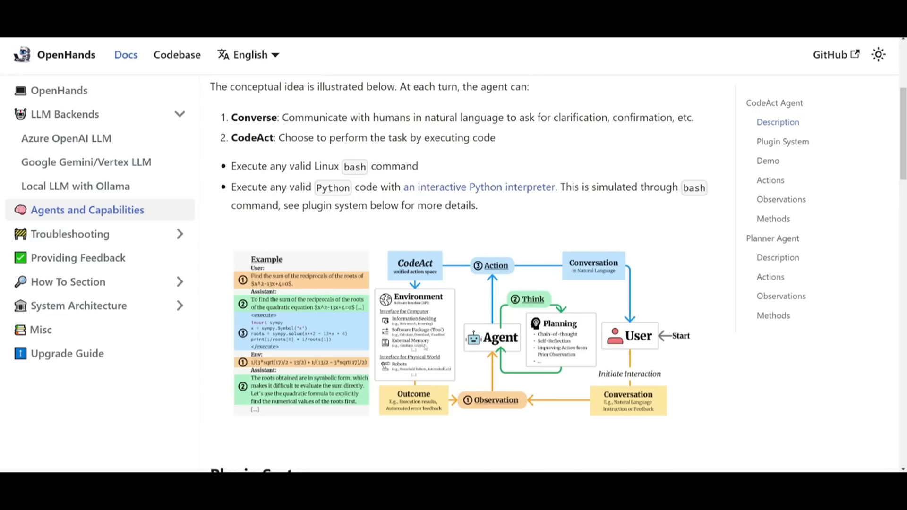
scroll(down, 3)
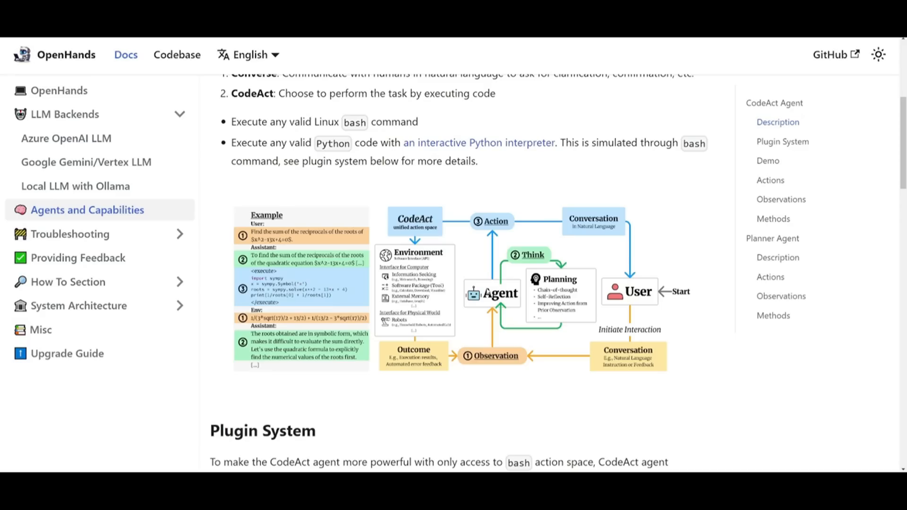
mouse_move(486, 293)
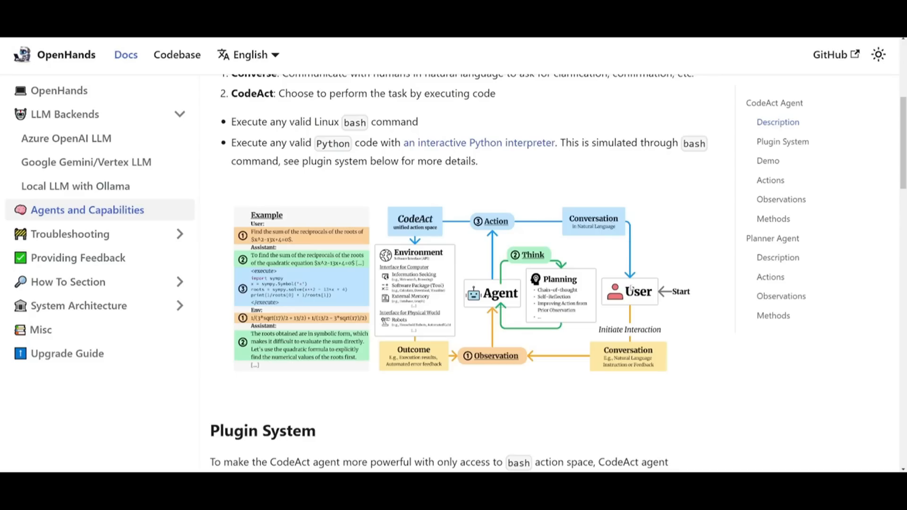
mouse_move(403, 188)
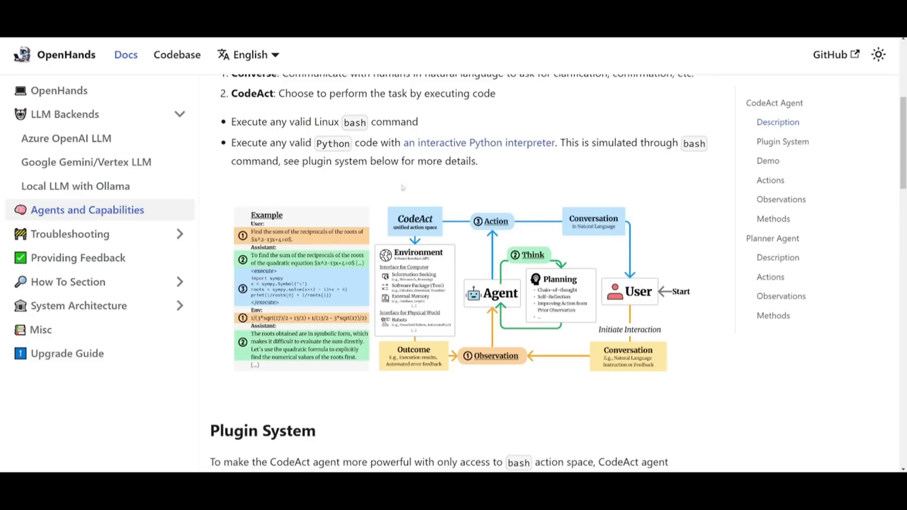
mouse_move(509, 251)
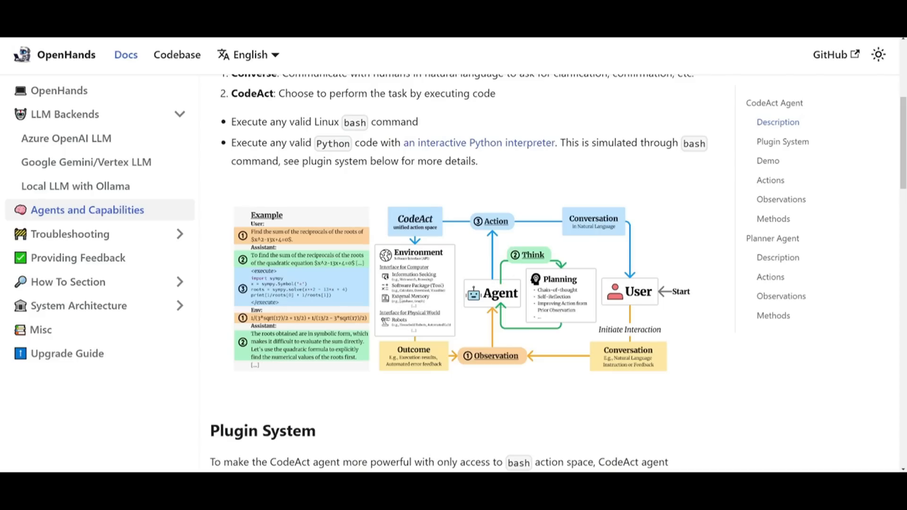
mouse_move(518, 281)
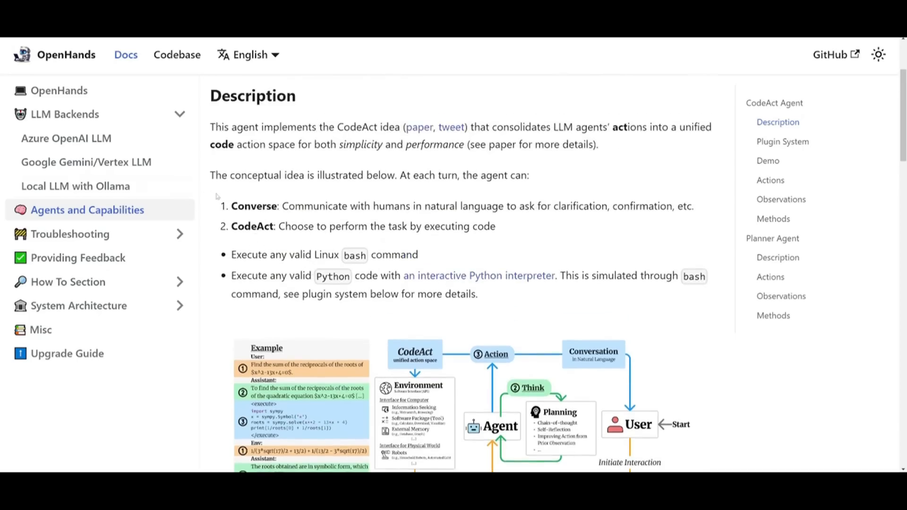
Step: Highlight the Converse and CodeAct ability descriptions, scrolling back to Plugin System
drag(231, 206, 473, 206)
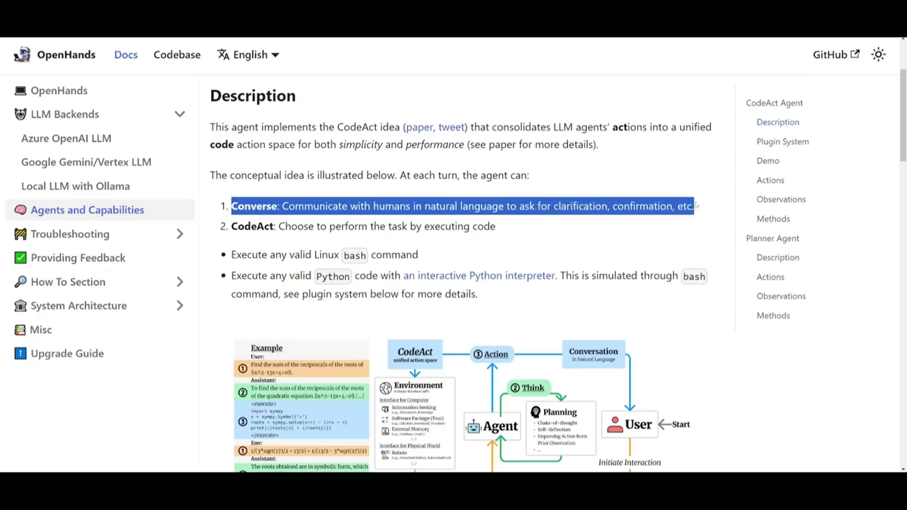
scroll(down, 3)
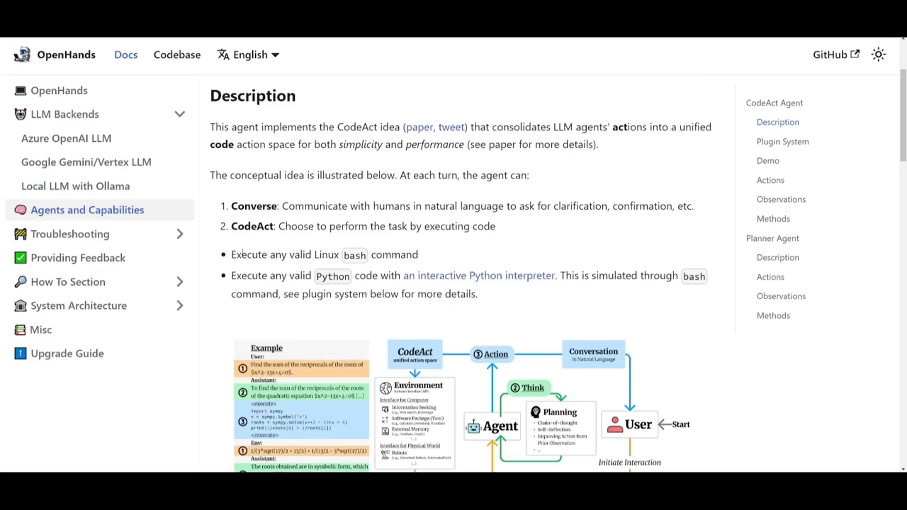
drag(231, 254, 418, 254)
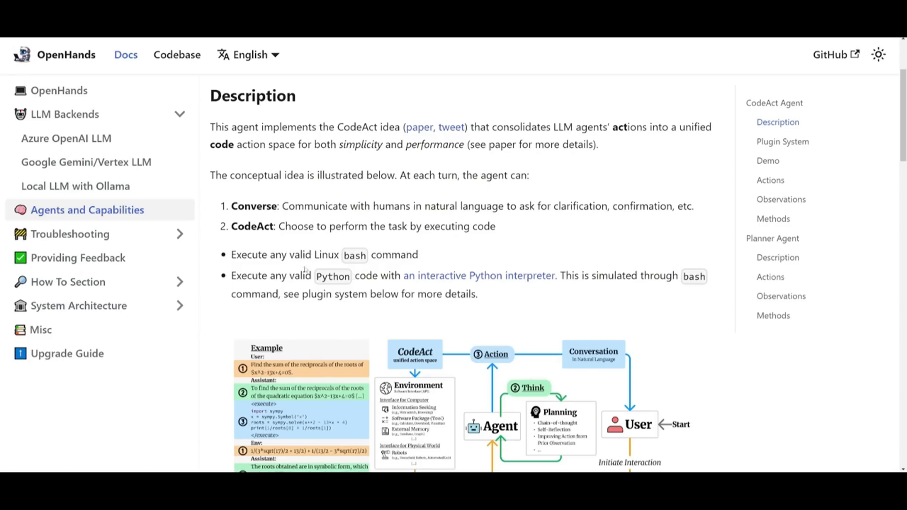
mouse_move(480, 275)
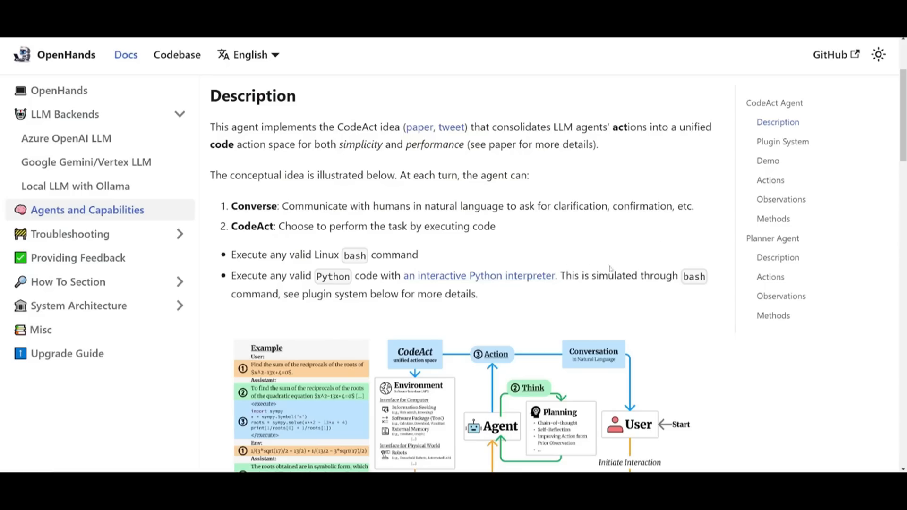
mouse_move(507, 295)
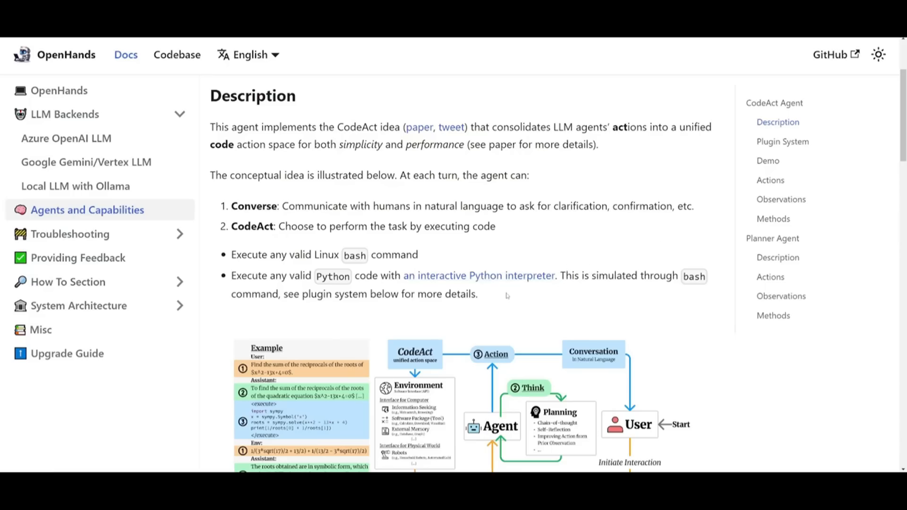
scroll(down, 3)
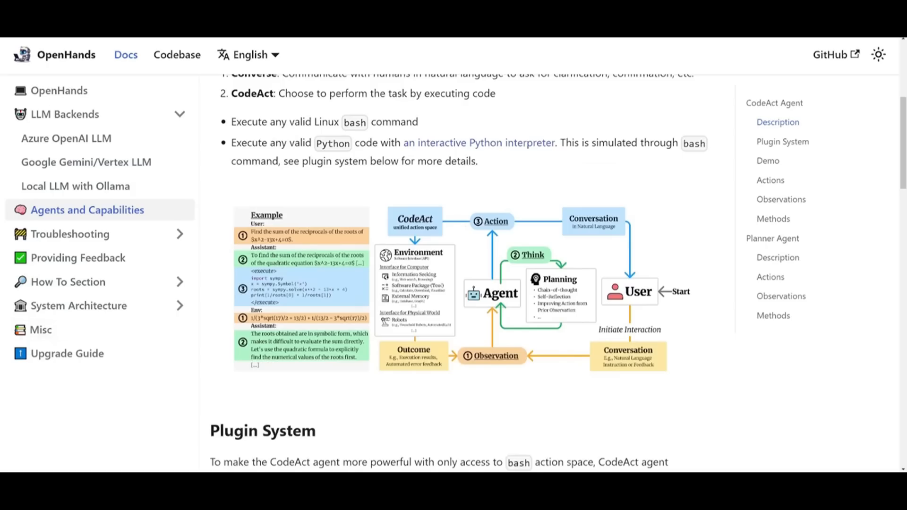
Step: Scroll past Plugin System, Demo, Actions, Observations and Methods to the Planner Agent
scroll(down, 3)
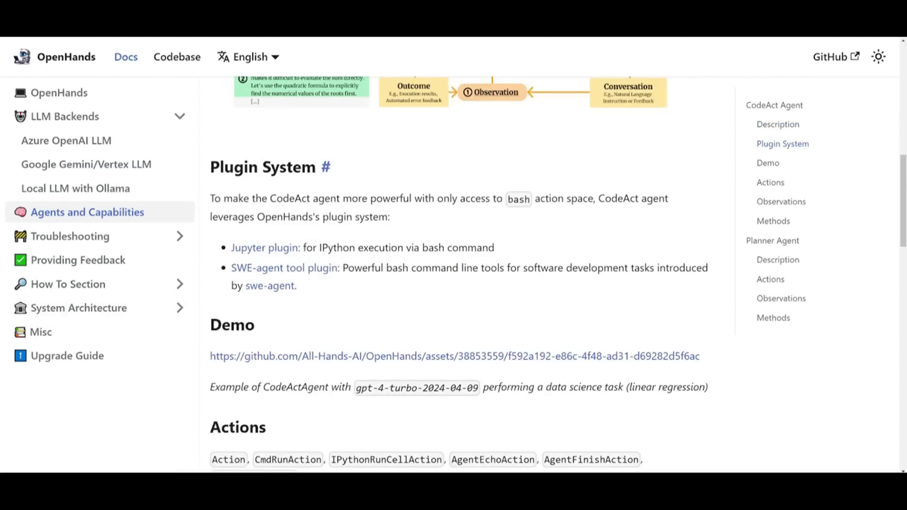
mouse_move(252, 181)
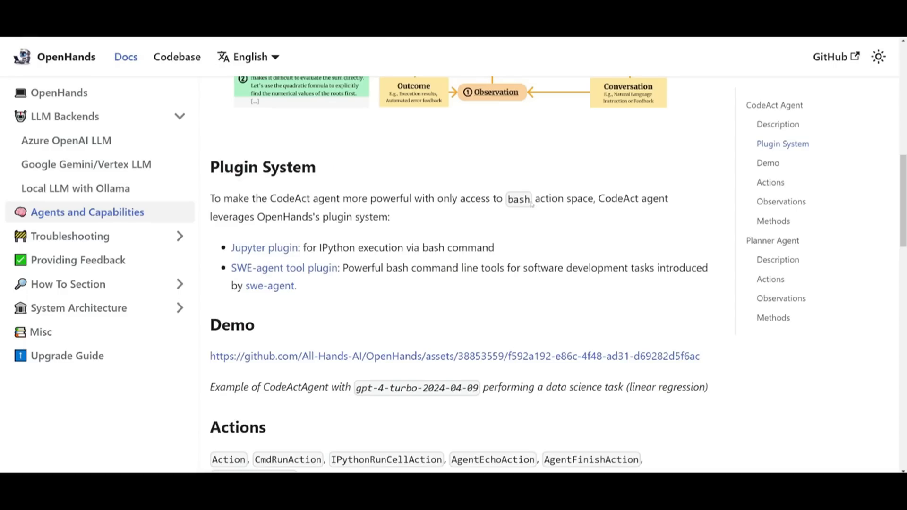
mouse_move(664, 204)
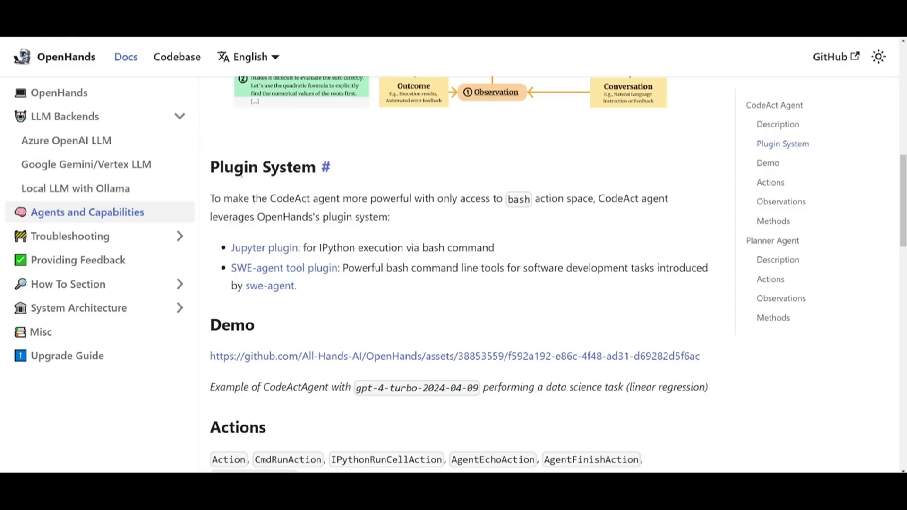
scroll(down, 3)
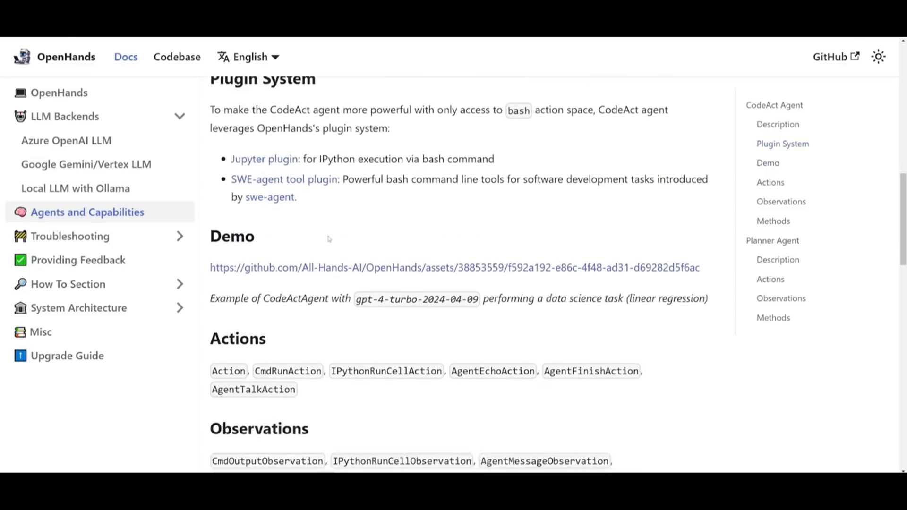
scroll(down, 3)
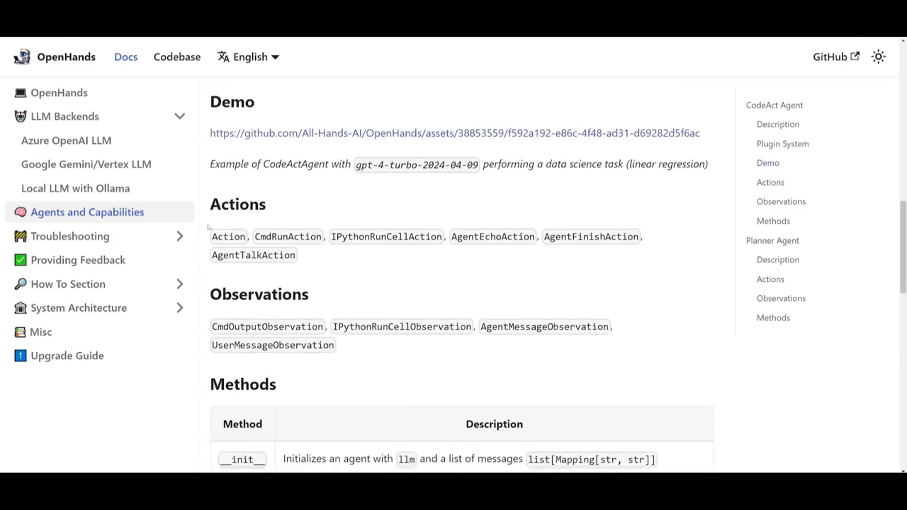
scroll(down, 3)
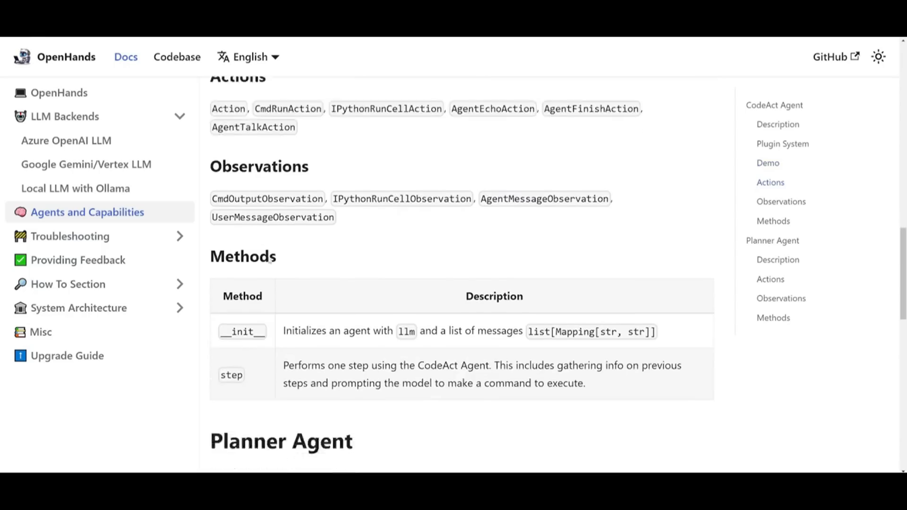
scroll(down, 3)
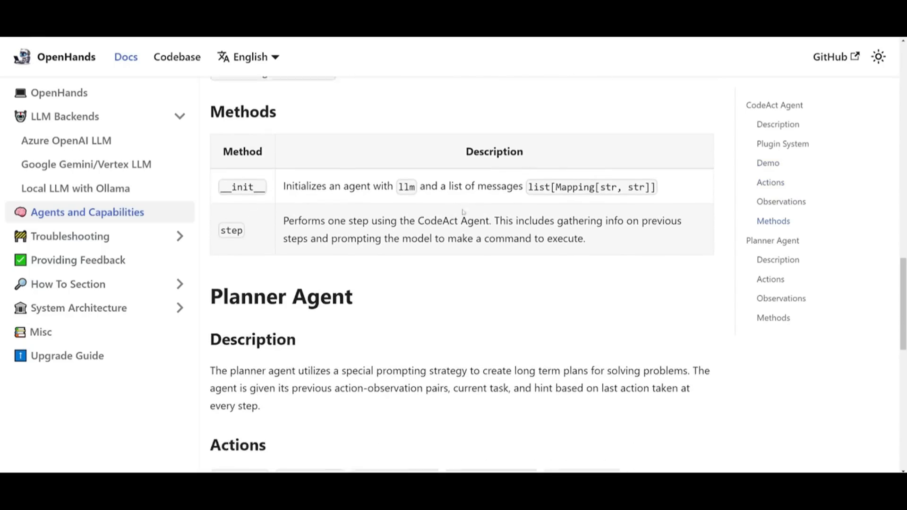
scroll(down, 3)
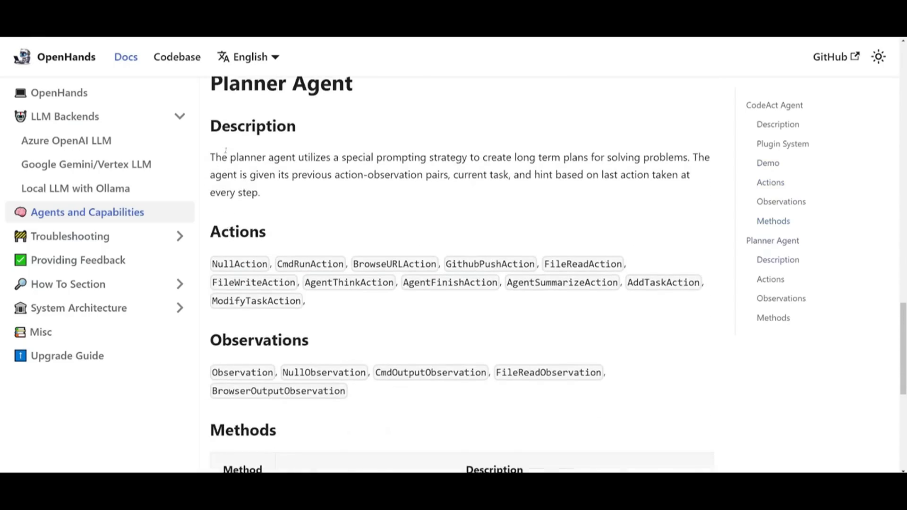
Step: Highlight the Planner Agent's prompting strategy sentence, then move to the Local LLM with Ollama guide
drag(231, 157, 472, 157)
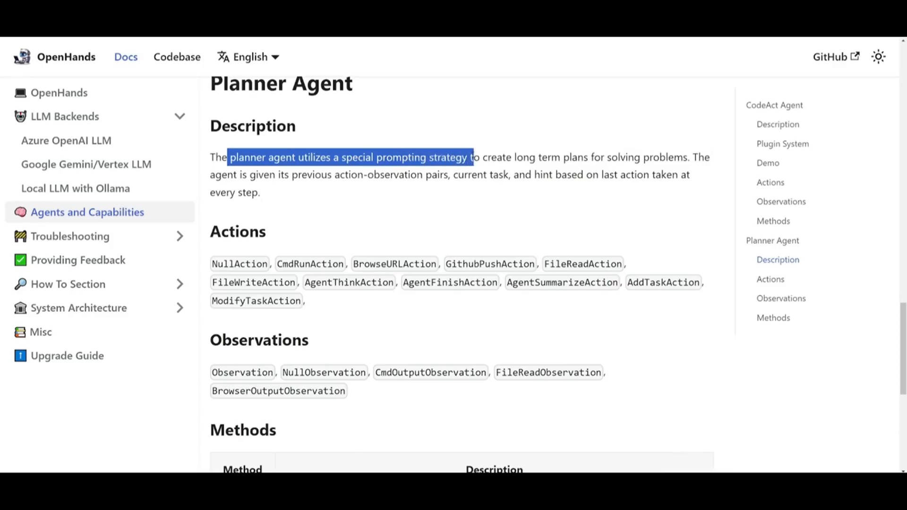
click(567, 168)
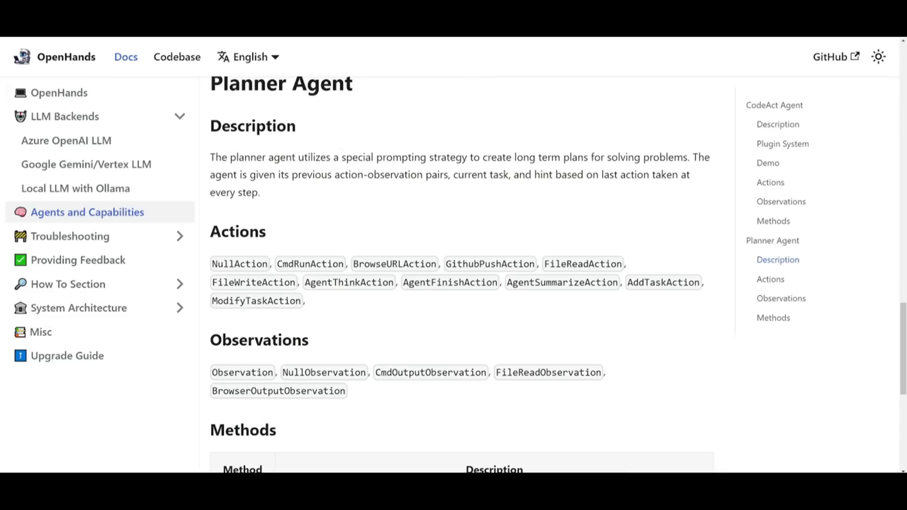
click(76, 187)
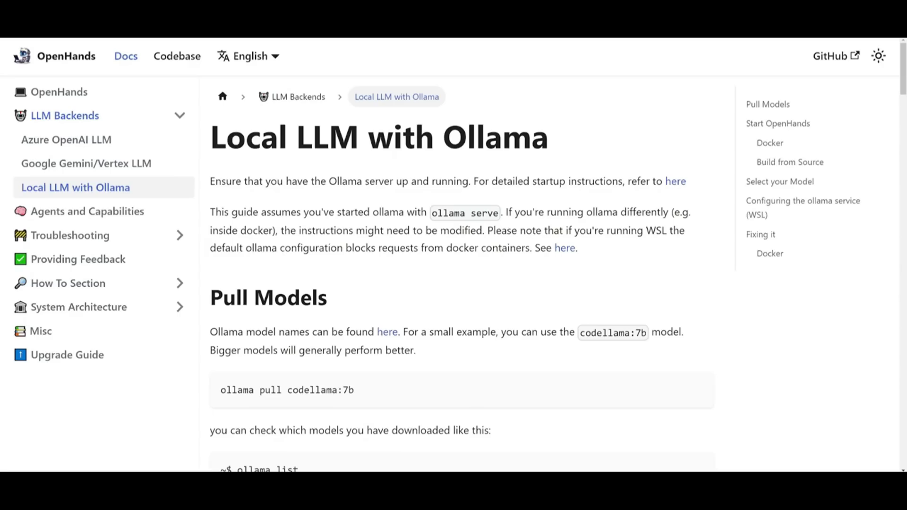
Step: Scroll the Ollama guide to its Pull Models and model-listing instructions
scroll(down, 3)
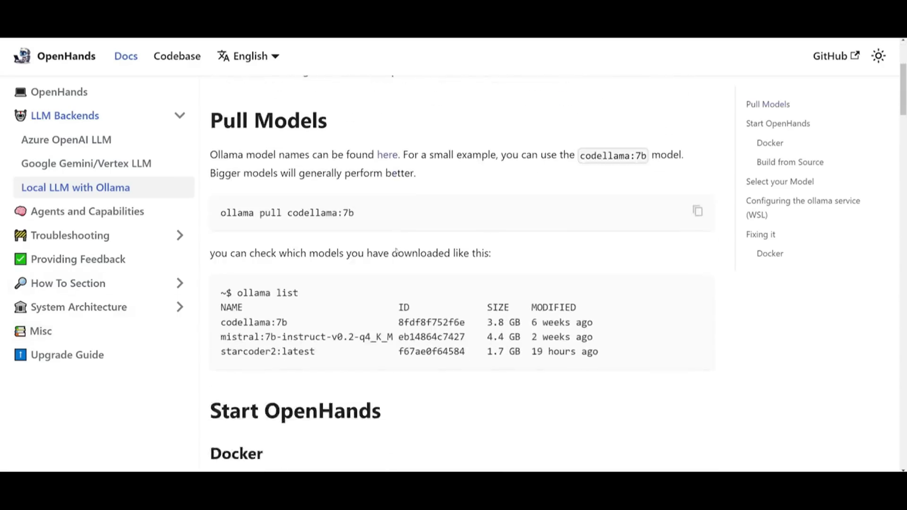
scroll(down, 3)
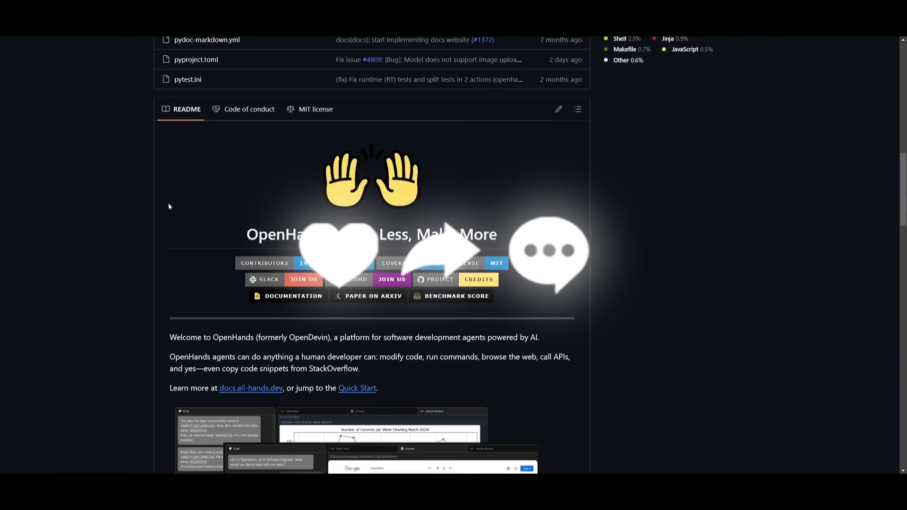
Step: Scroll the README past the screenshots to the Quick Start Docker commands and Documentation
scroll(down, 3)
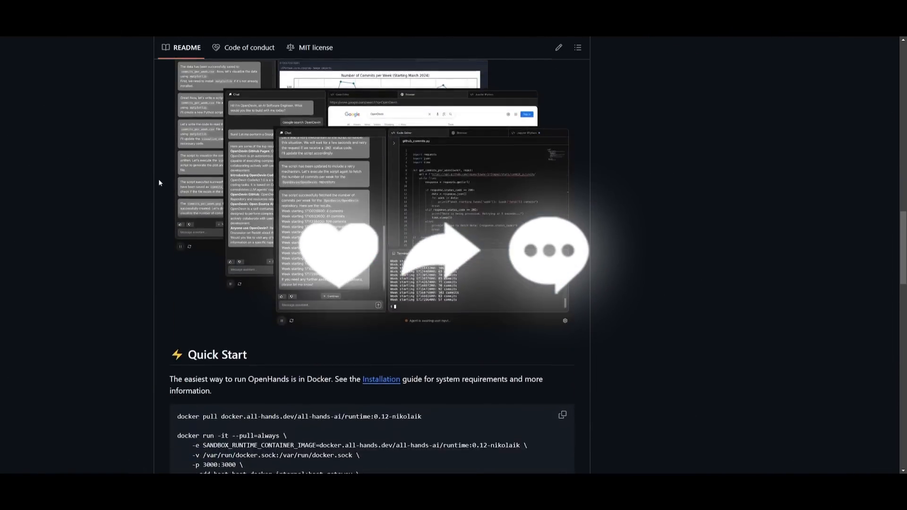
scroll(down, 3)
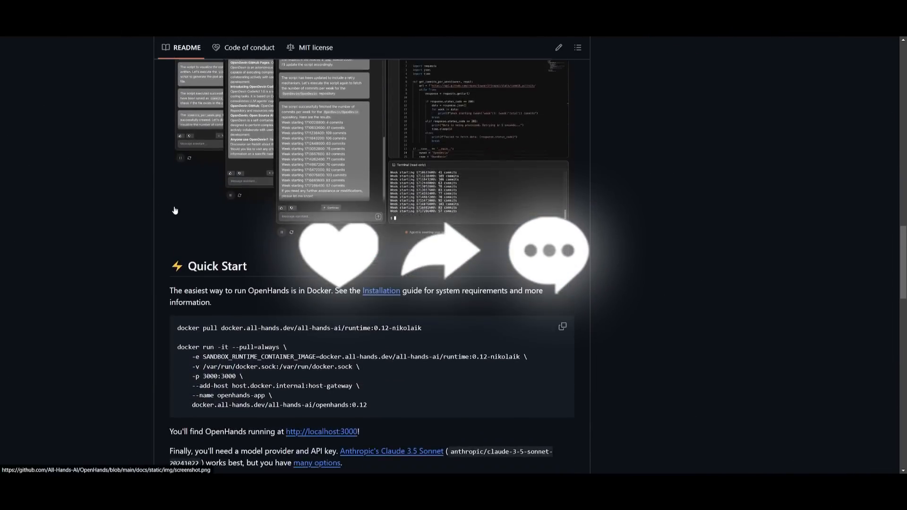
scroll(down, 3)
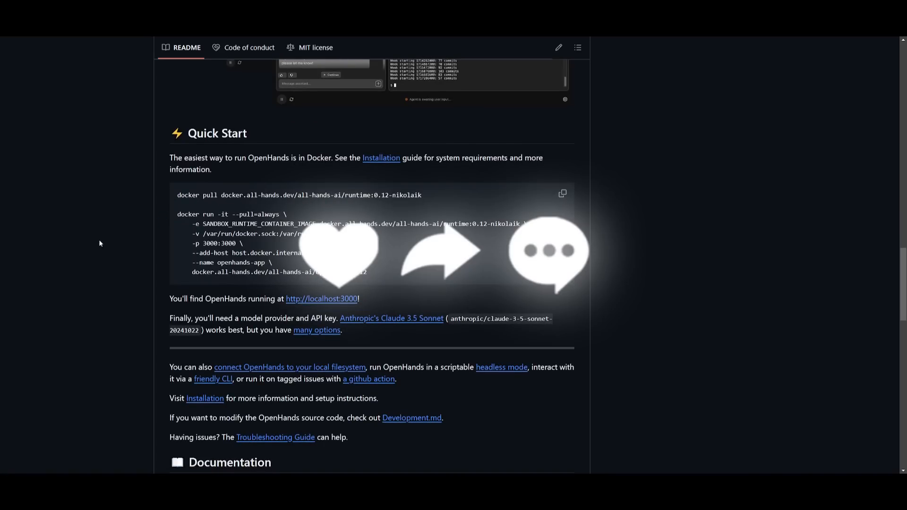
mouse_move(119, 312)
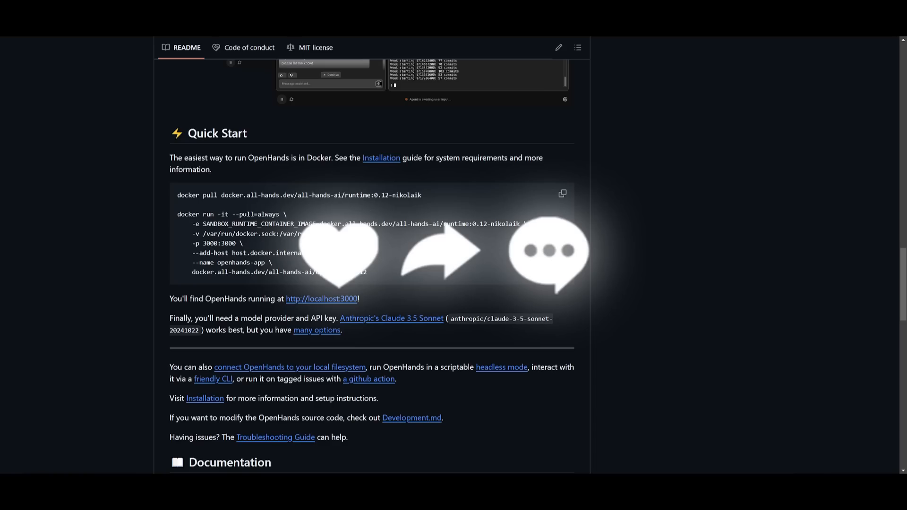
mouse_move(85, 185)
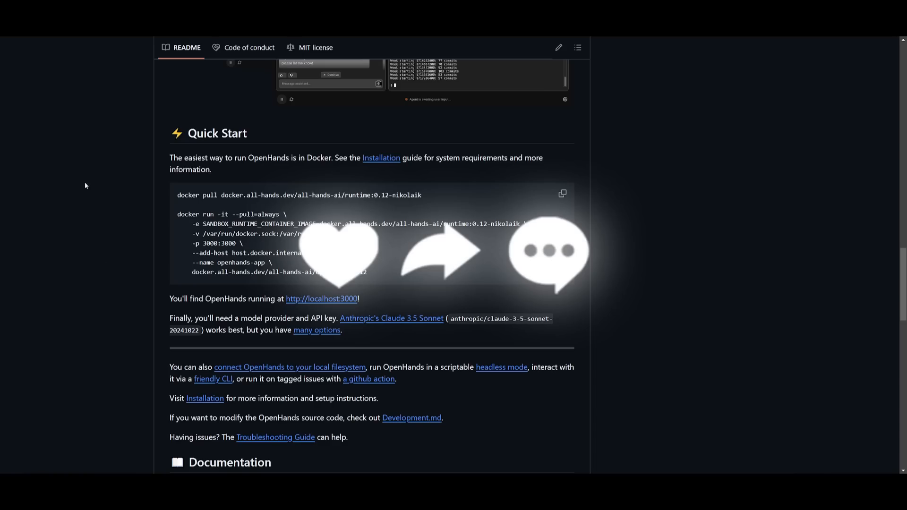
scroll(down, 3)
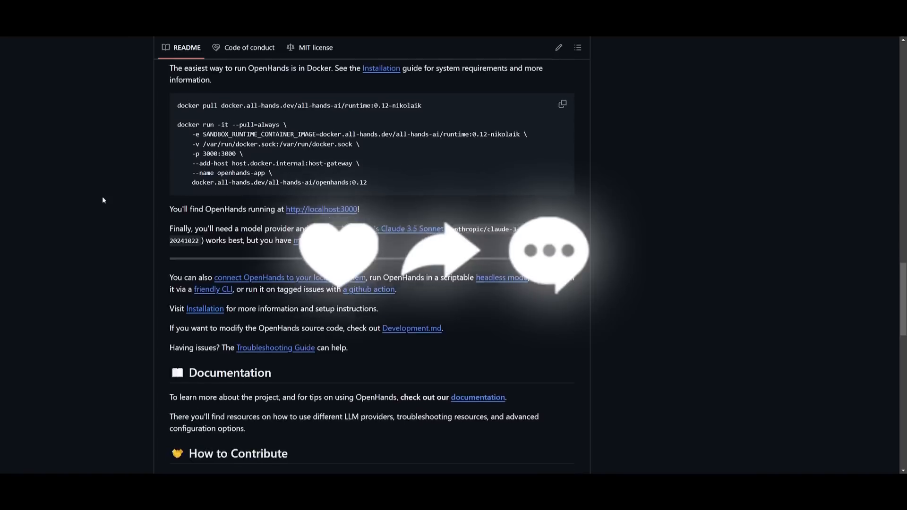
scroll(down, 3)
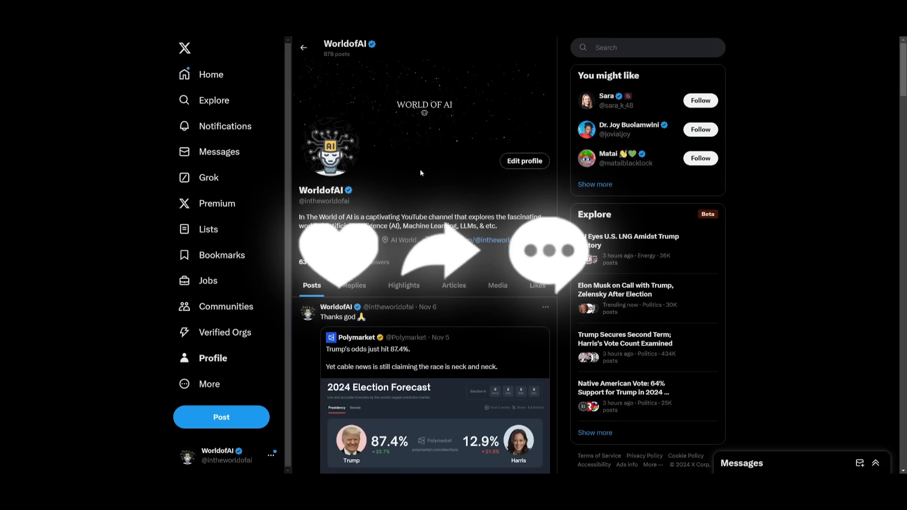
Step: Scroll through the World of AI channel's grid of uploaded video thumbnails
scroll(down, 3)
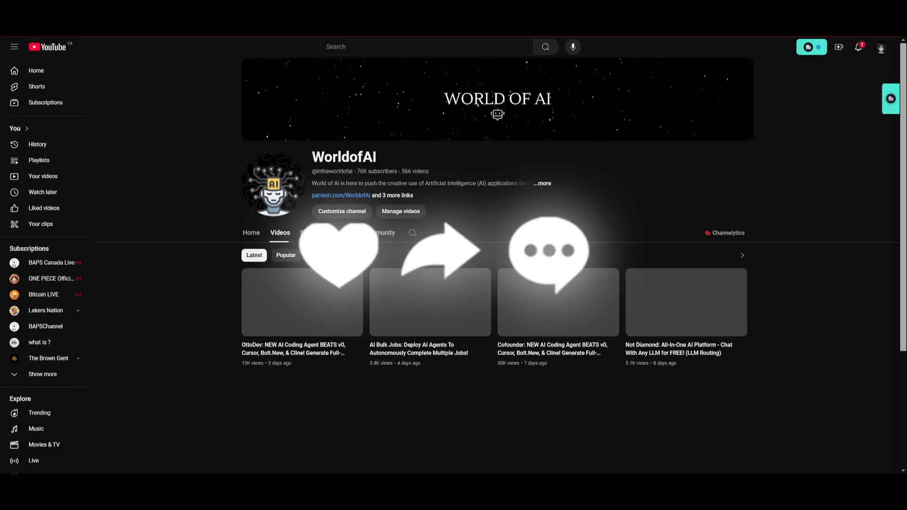
scroll(down, 3)
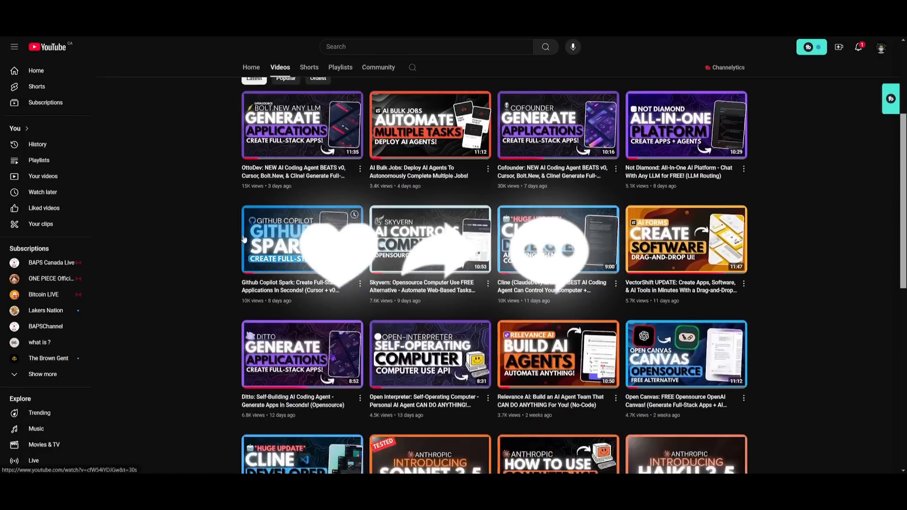
scroll(down, 3)
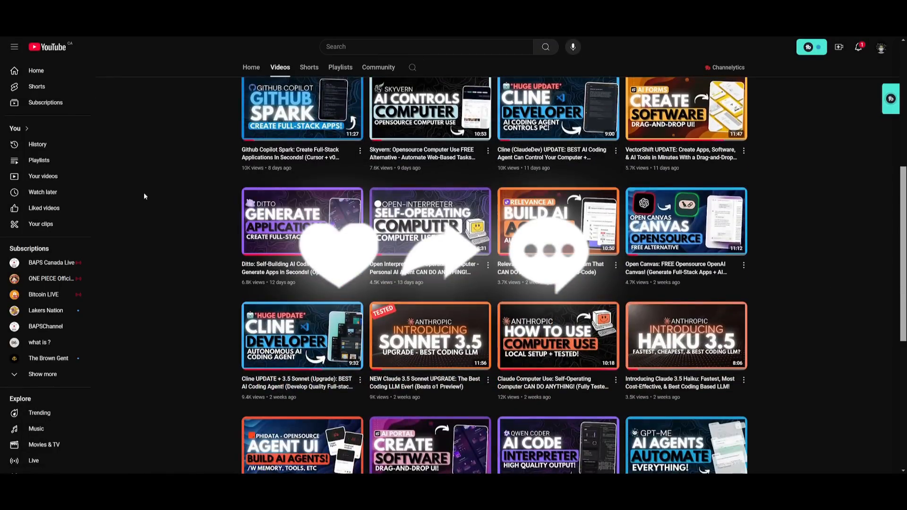
scroll(down, 3)
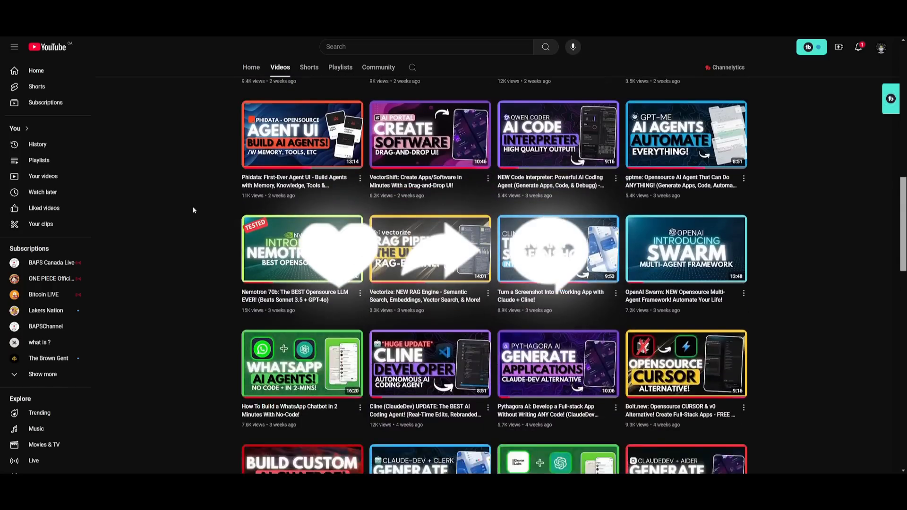
scroll(down, 3)
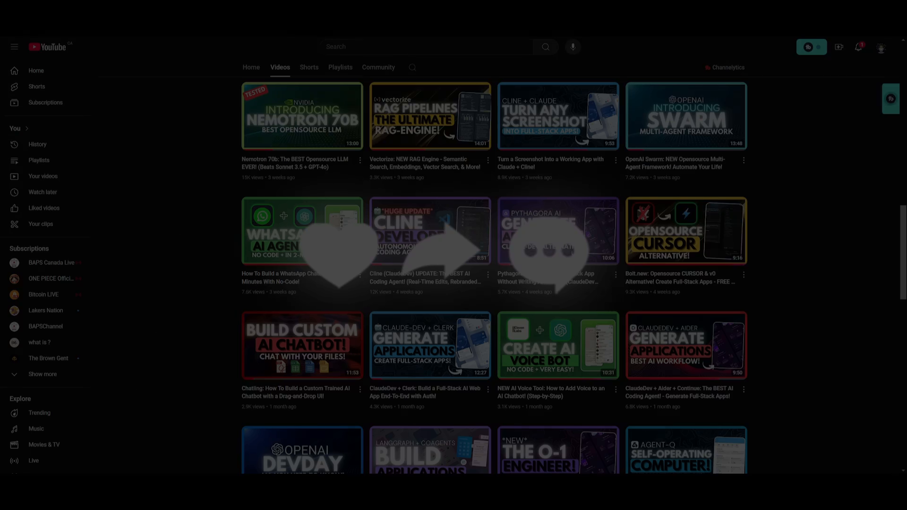